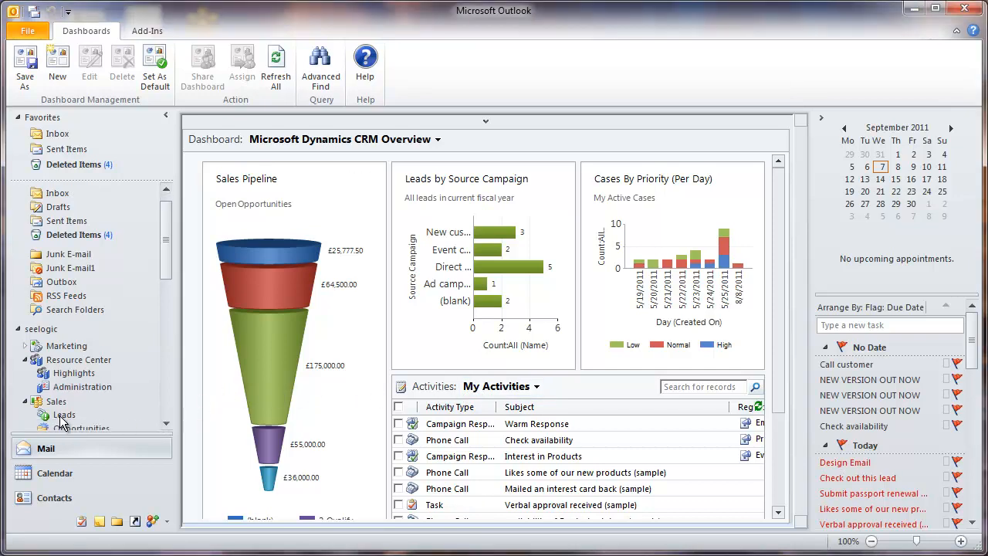
Step: Show the Leads list for the current fiscal year under Sales
{"action": "left_click", "coordinate": [64, 413]}
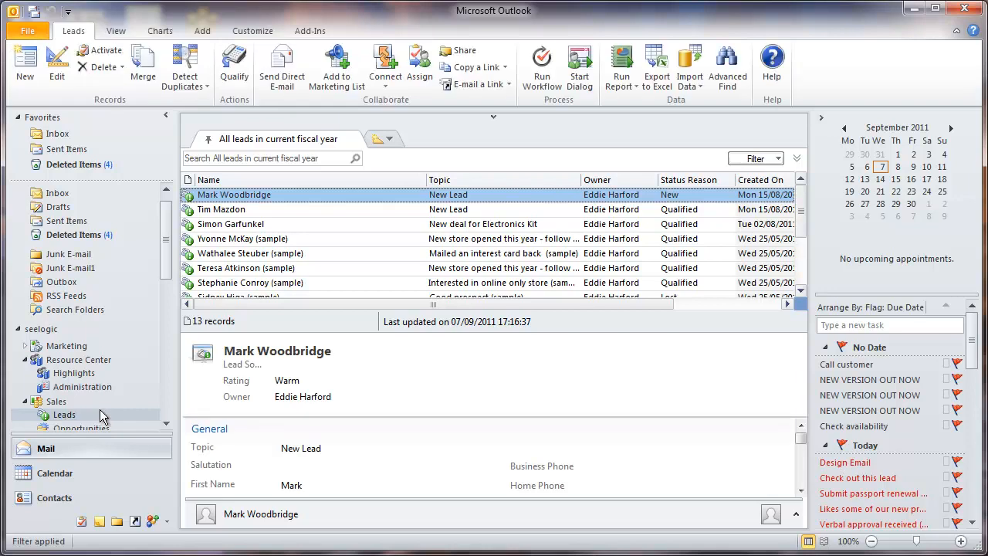
{"action": "mouse_move", "coordinate": [111, 414]}
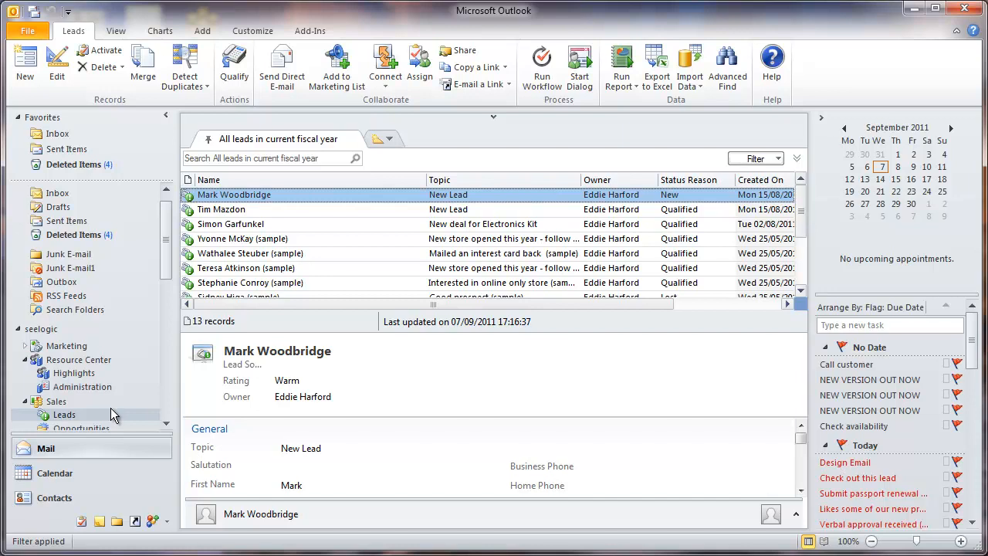
{"action": "mouse_move", "coordinate": [262, 315]}
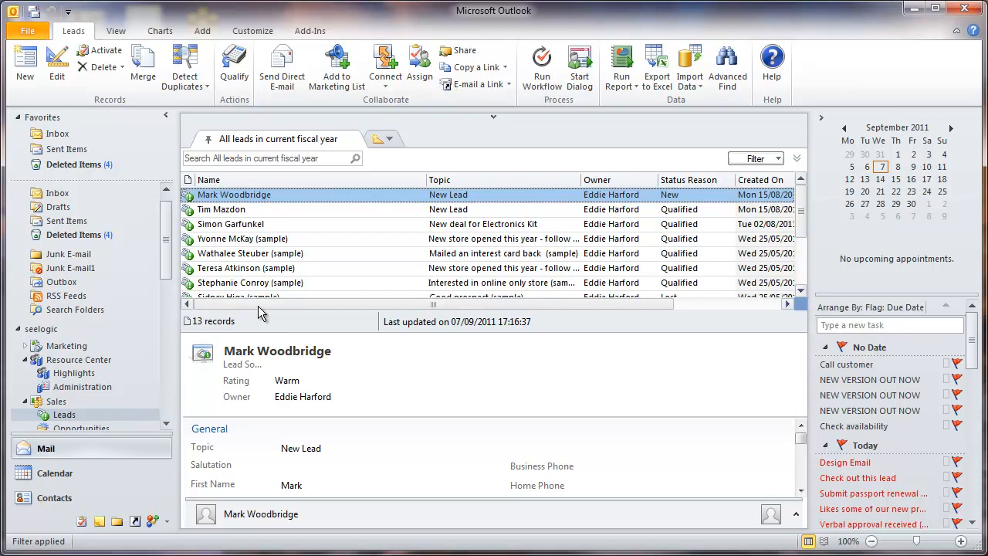
Step: Preview the Wathalee Steuber (sample) lead, then the Robert Ahlering (sample) lead
{"action": "left_click", "coordinate": [250, 253]}
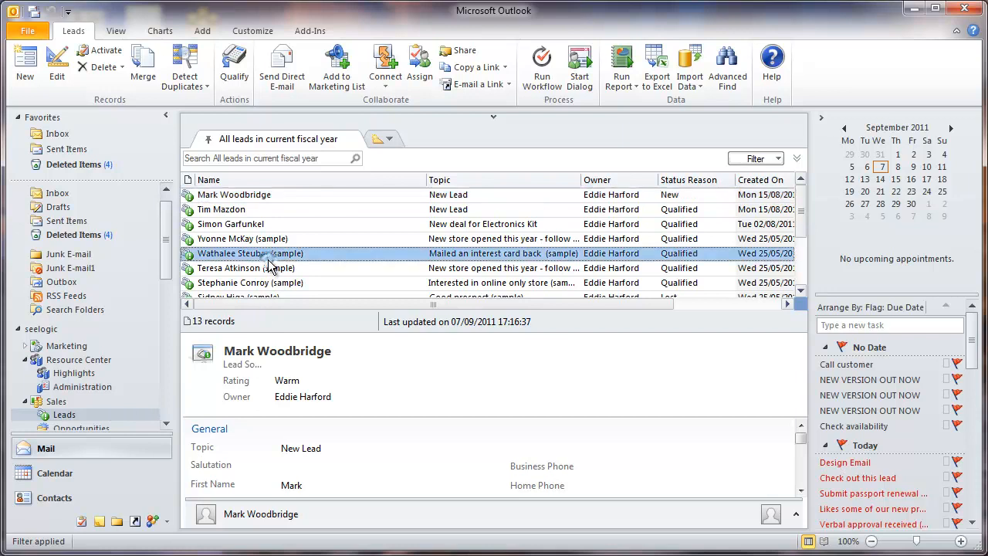
{"action": "left_click", "coordinate": [250, 253]}
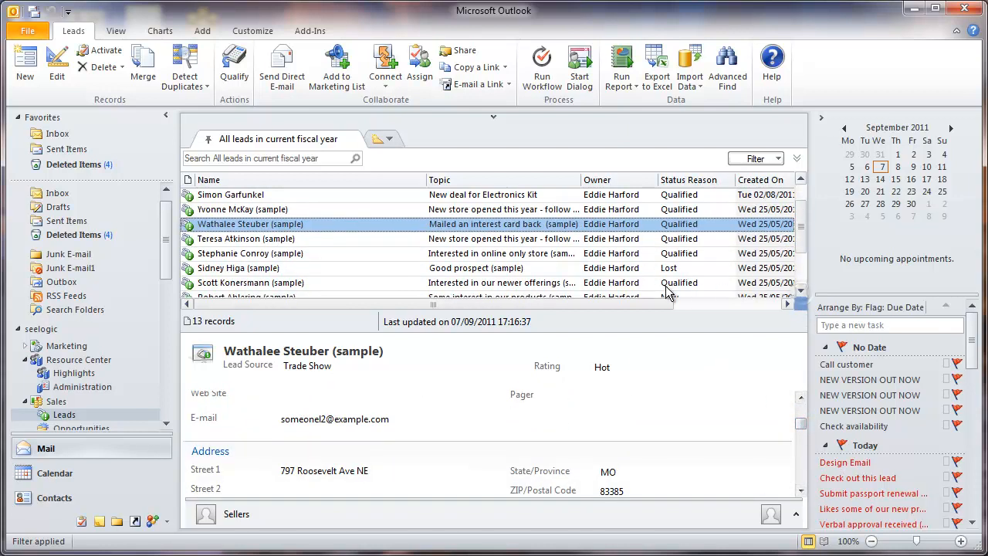
{"action": "scroll", "scroll_direction": "down", "scroll_amount": 3}
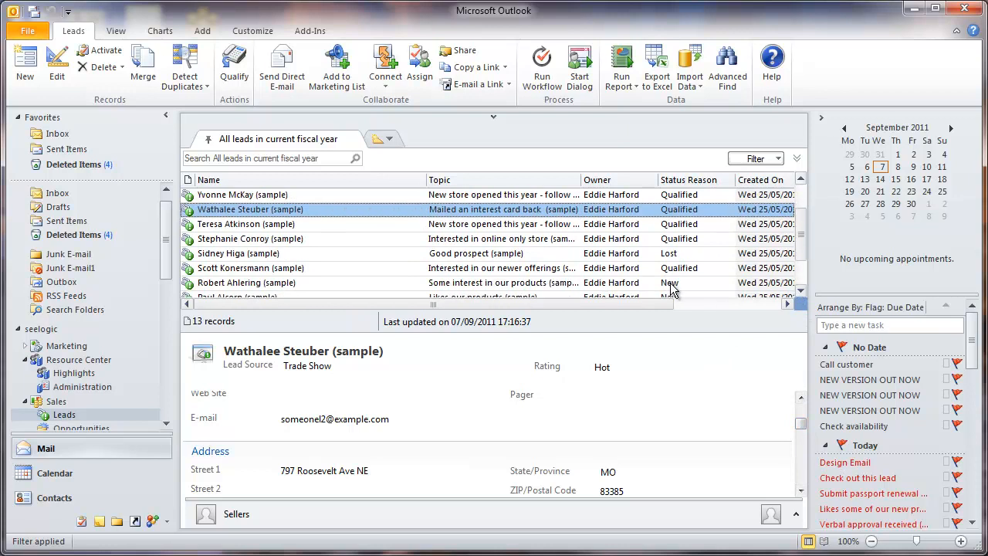
{"action": "left_click", "coordinate": [246, 283]}
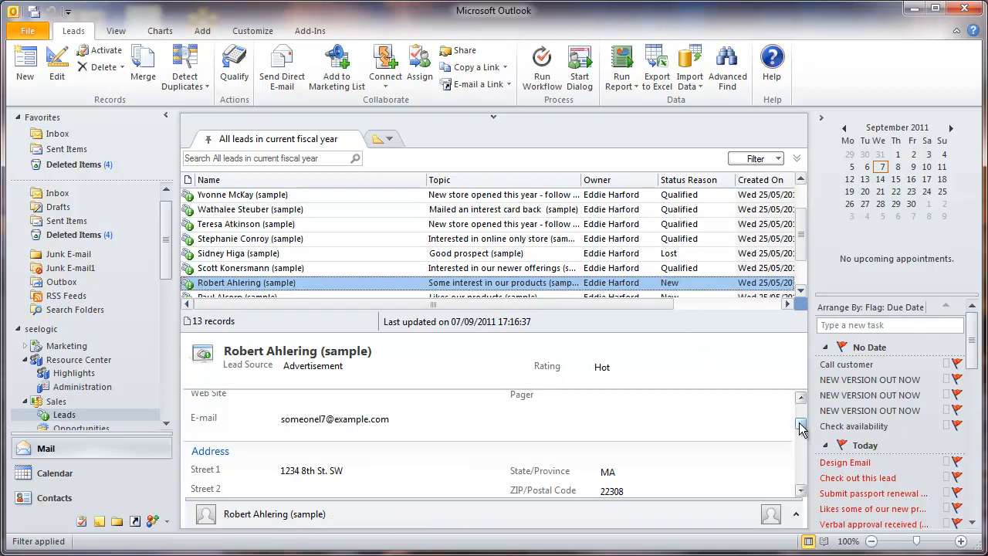
{"action": "scroll", "scroll_direction": "down", "scroll_amount": 3}
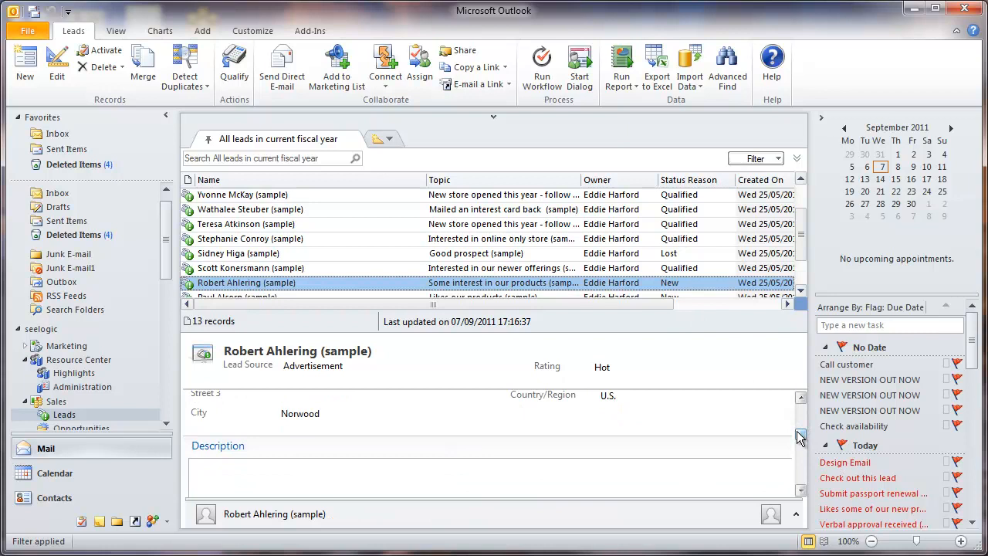
{"action": "mouse_move", "coordinate": [414, 265]}
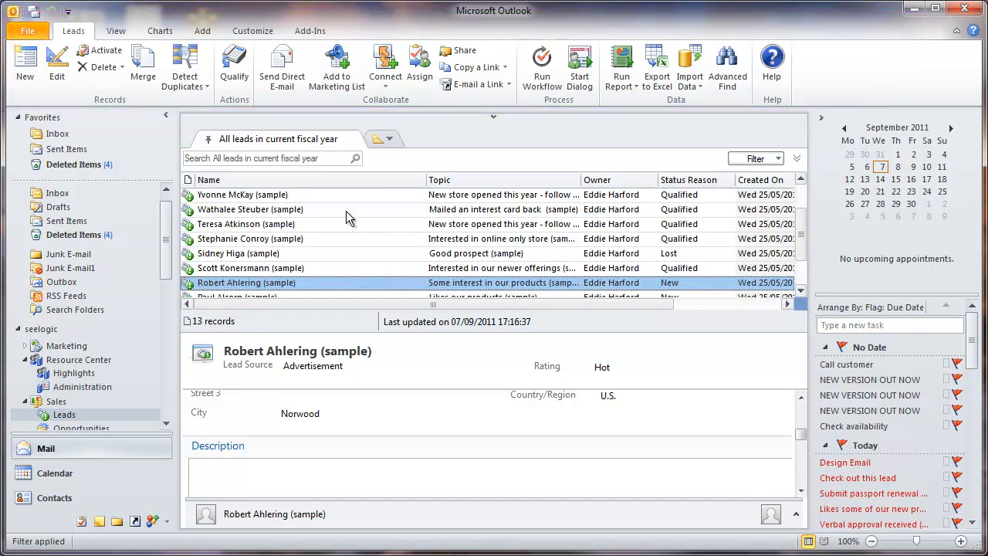
{"action": "mouse_move", "coordinate": [24, 65]}
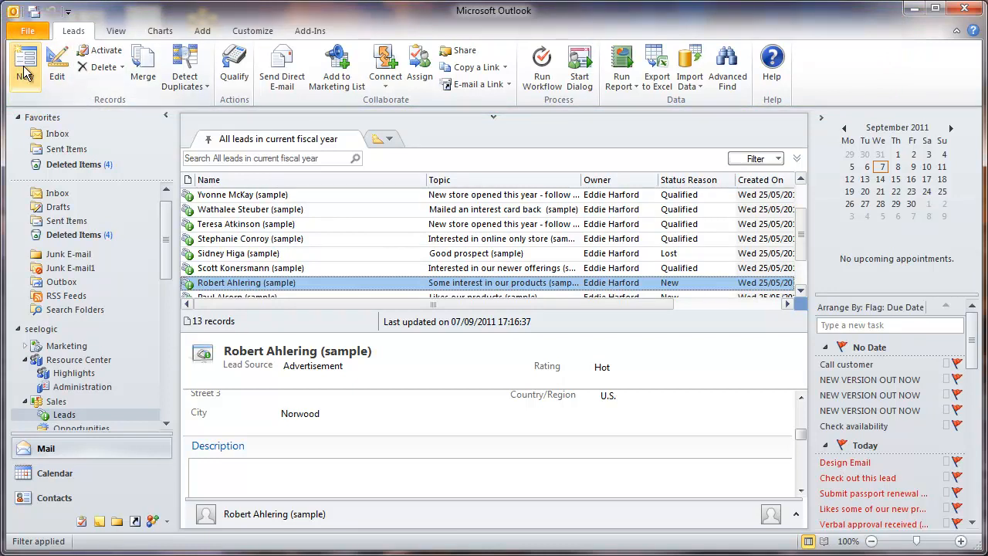
{"action": "left_click", "coordinate": [25, 65]}
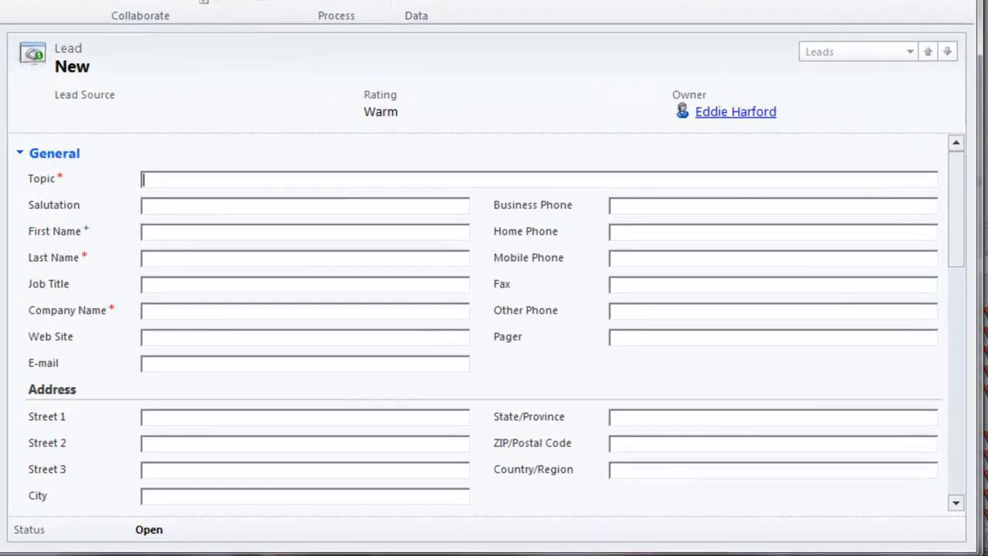
{"action": "type", "text": "N"}
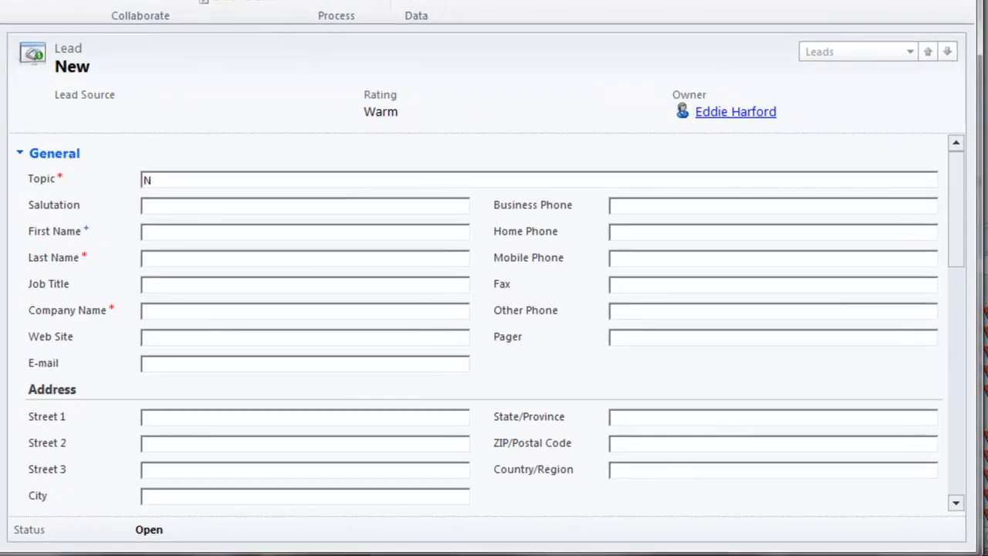
{"action": "type", "text": "etwork"}
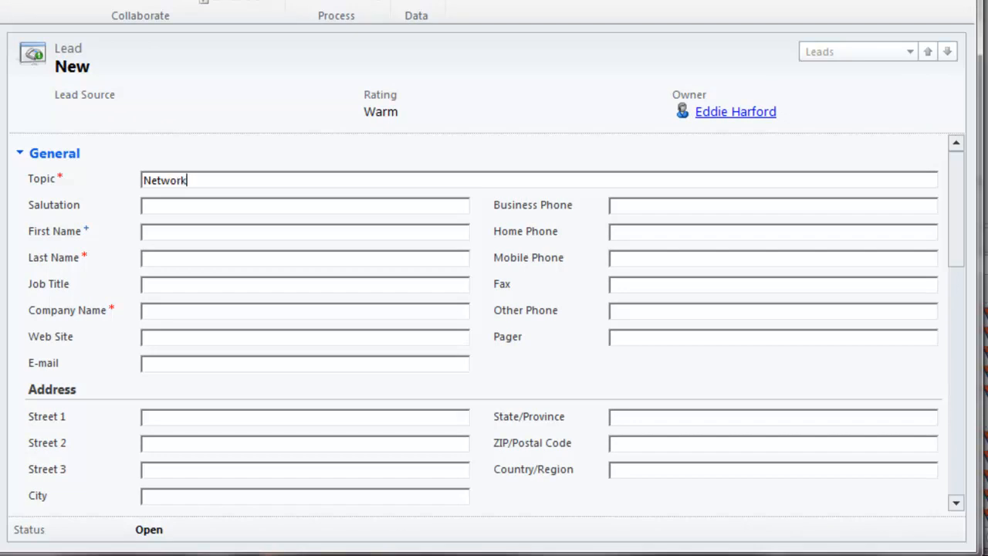
{"action": "type", "text": "ing"}
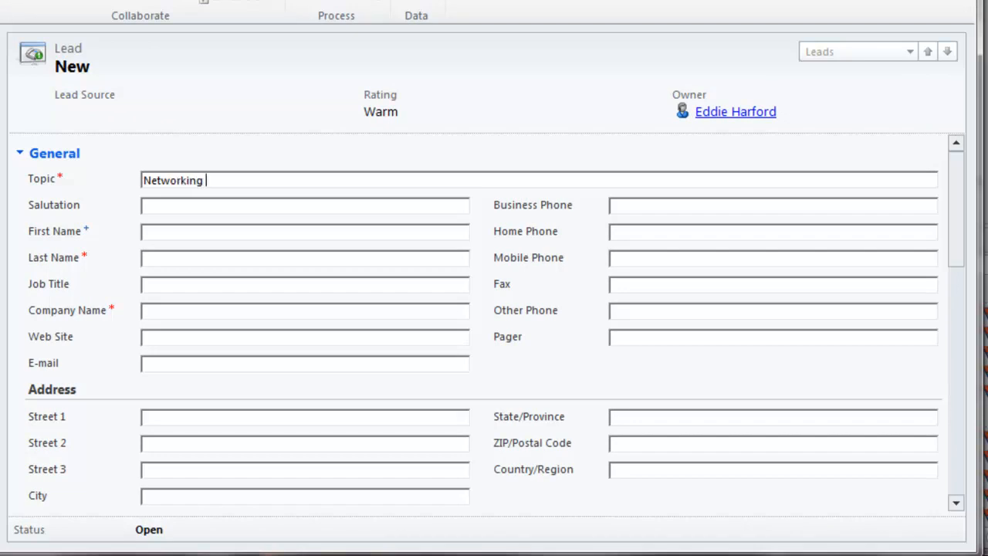
{"action": "type", "text": "Lead"}
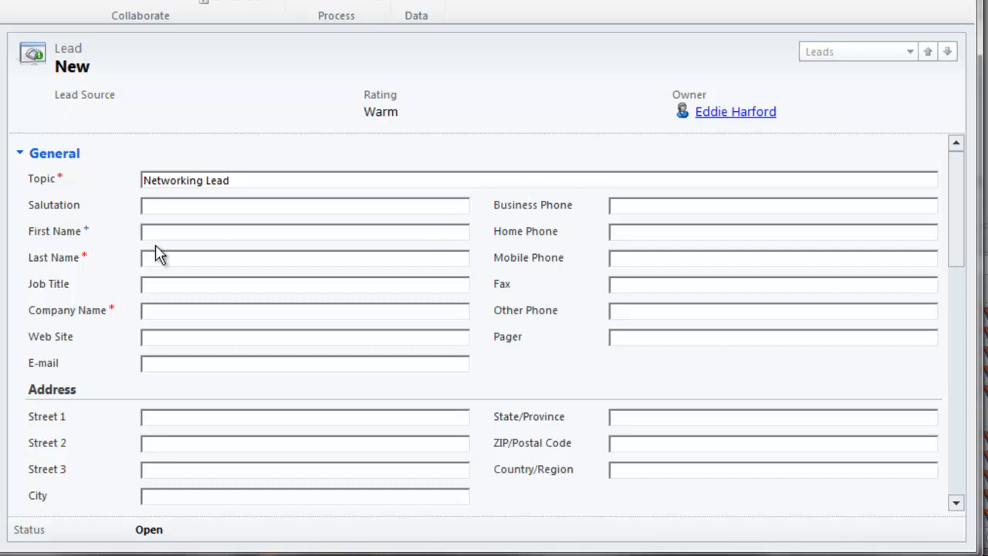
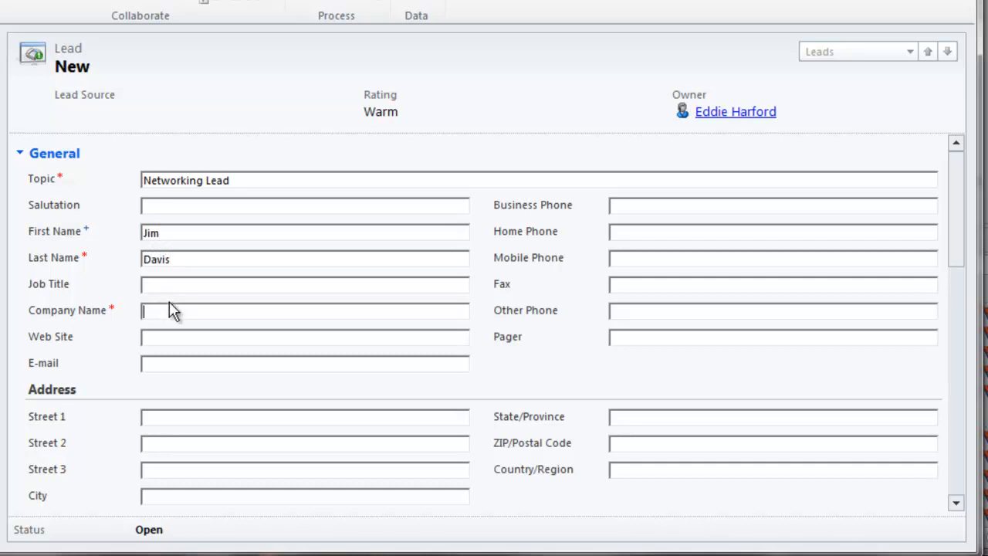
{"action": "type", "text": "Cactu"}
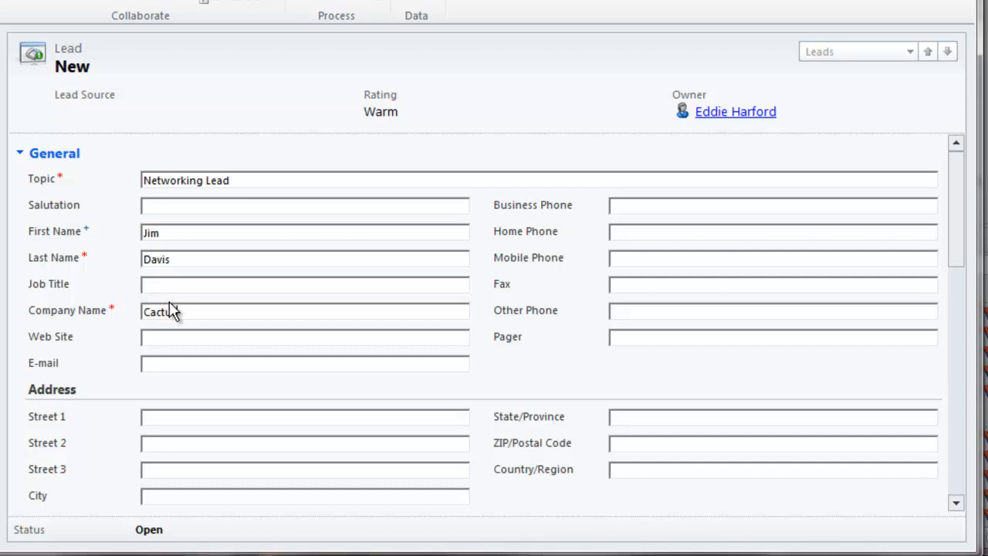
{"action": "type", "text": "Products"}
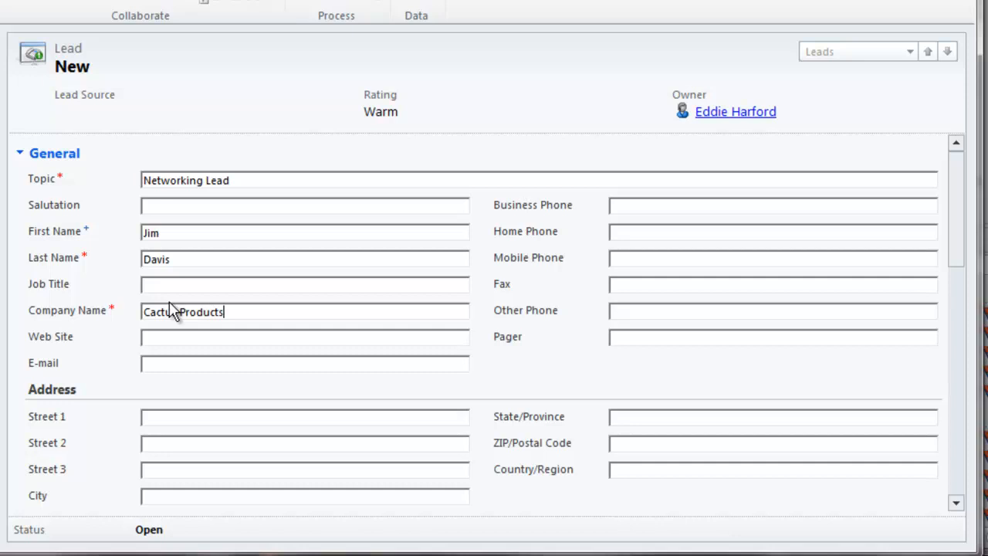
{"action": "type", "text": "Inc"}
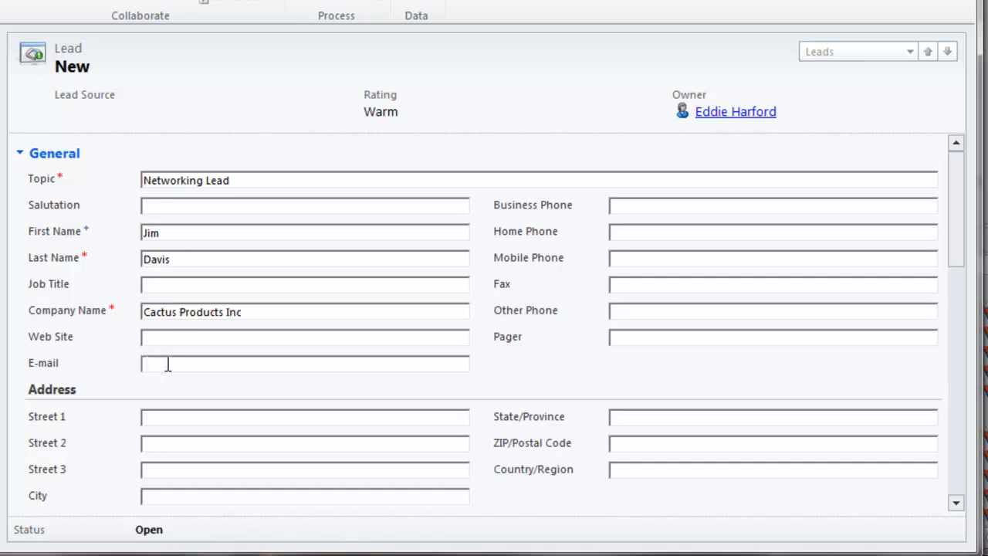
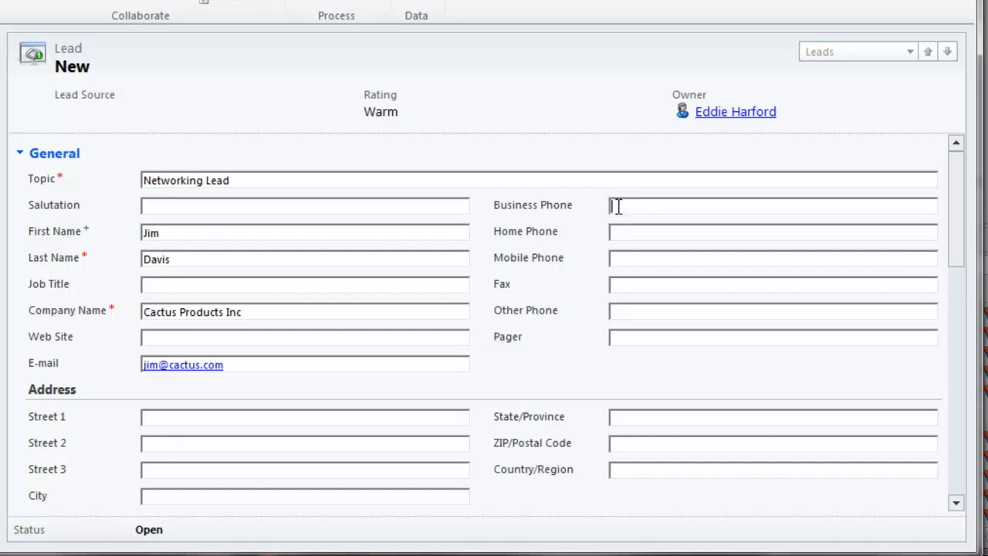
{"action": "type", "text": "01234 5"}
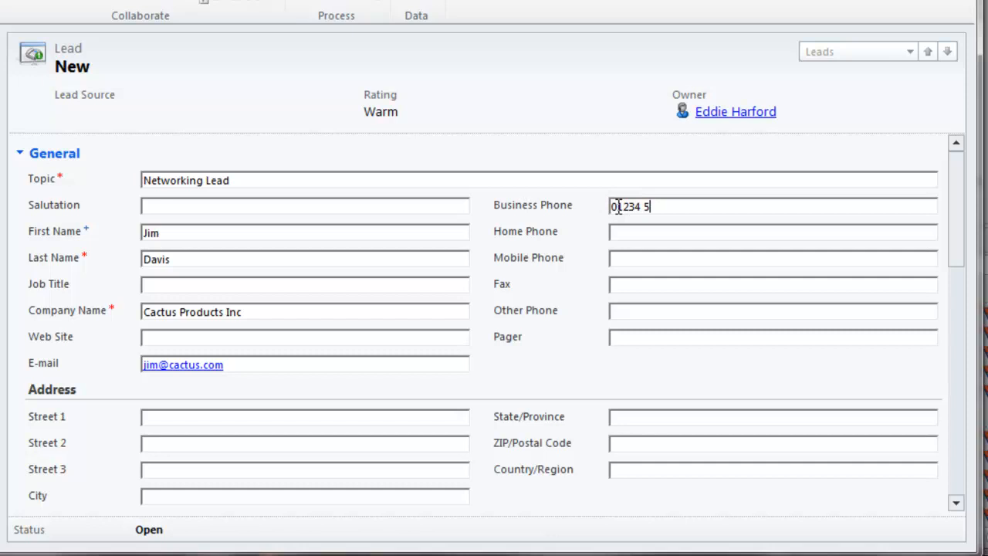
{"action": "type", "text": "67890"}
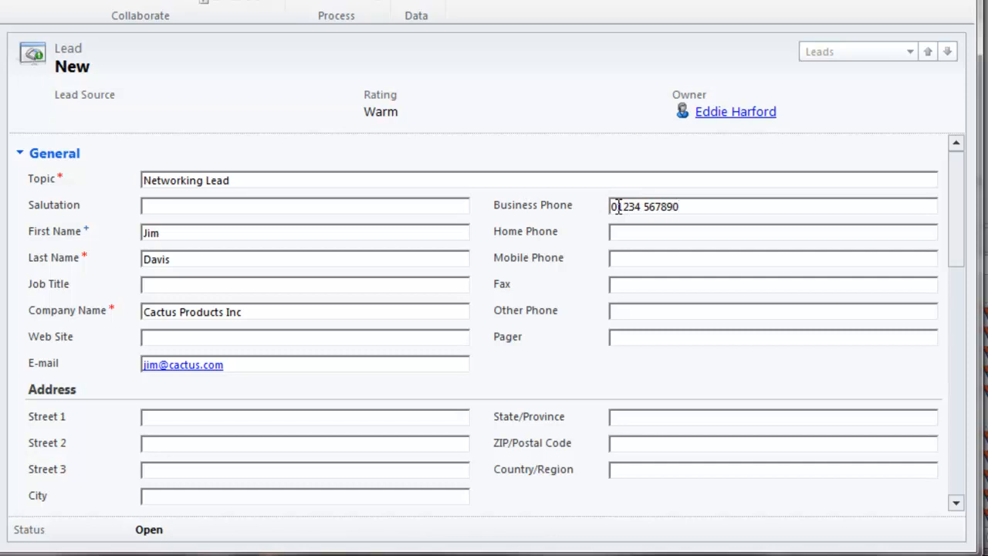
{"action": "mouse_move", "coordinate": [306, 415]}
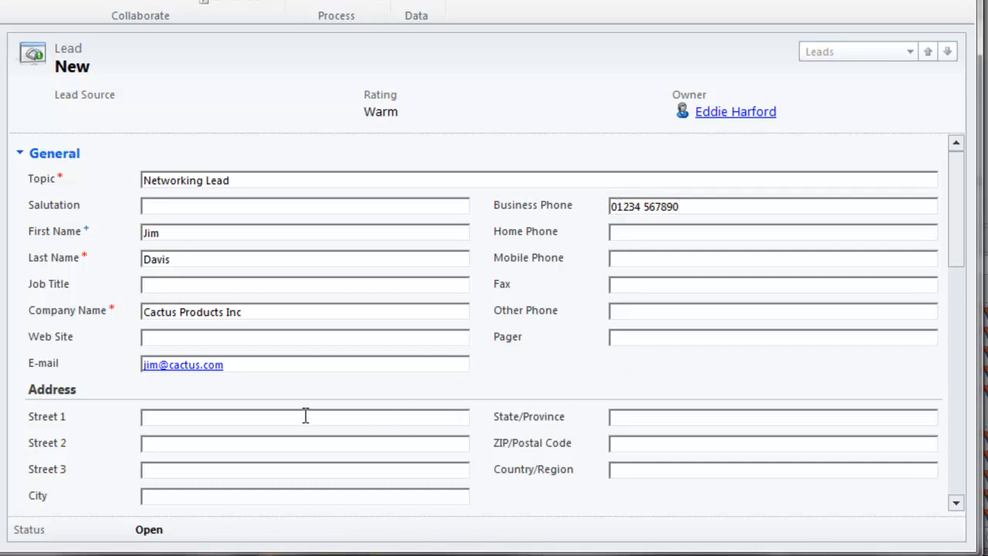
{"action": "left_click", "coordinate": [304, 416]}
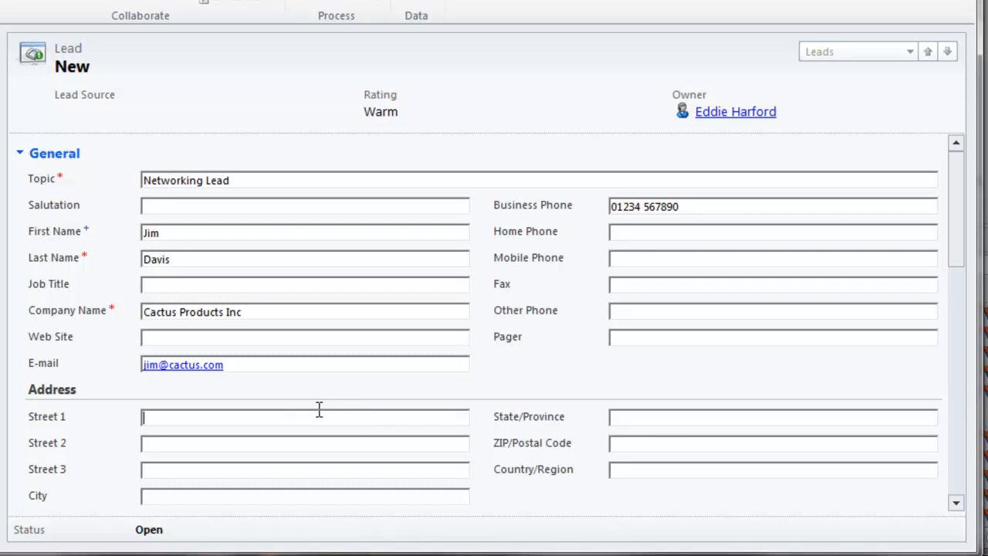
{"action": "type", "text": "The To"}
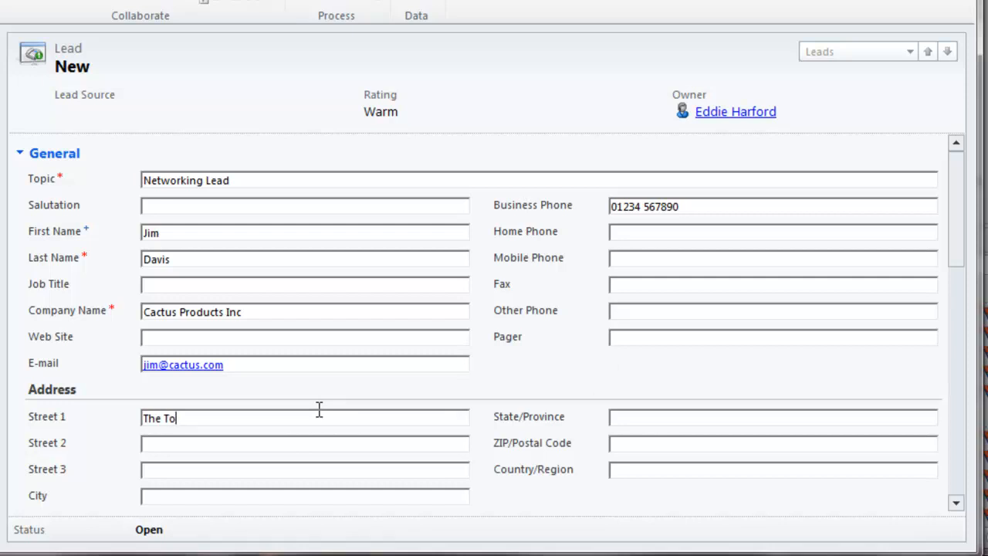
{"action": "type", "text": "wers"}
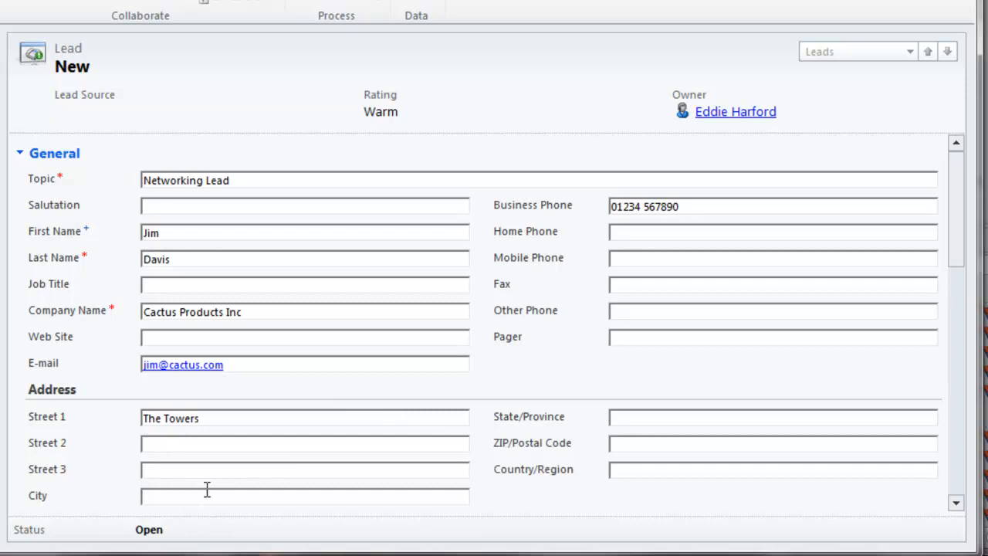
{"action": "type", "text": "London"}
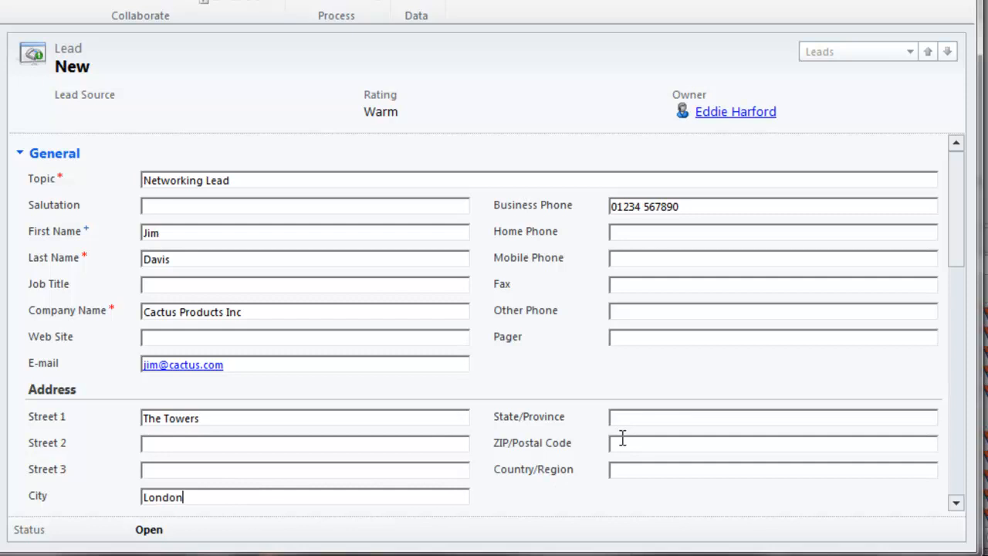
{"action": "type", "text": "W12 5TH"}
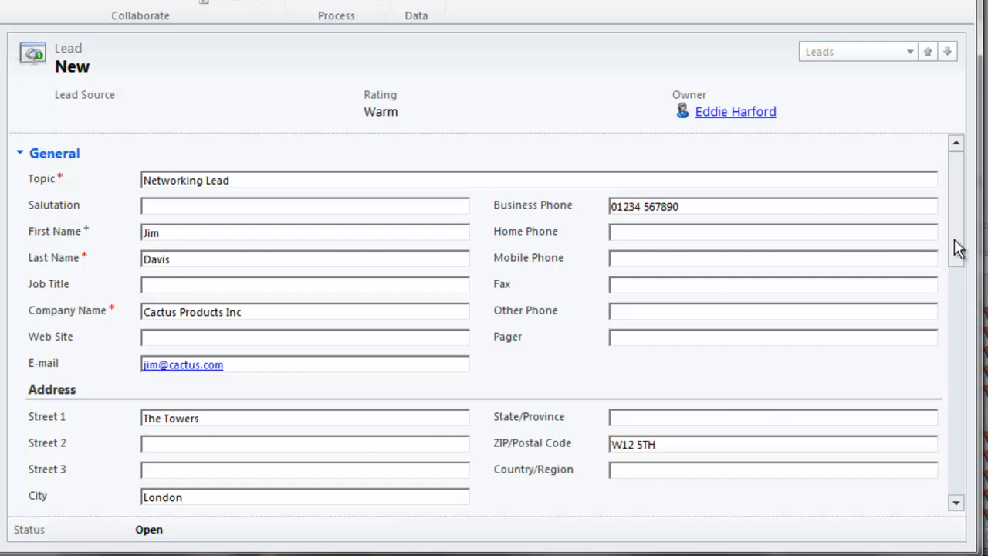
Step: Set Lead Source to Public Relations and Industry to Equipment Rental and Leasing
{"action": "scroll", "scroll_direction": "down", "scroll_amount": 3}
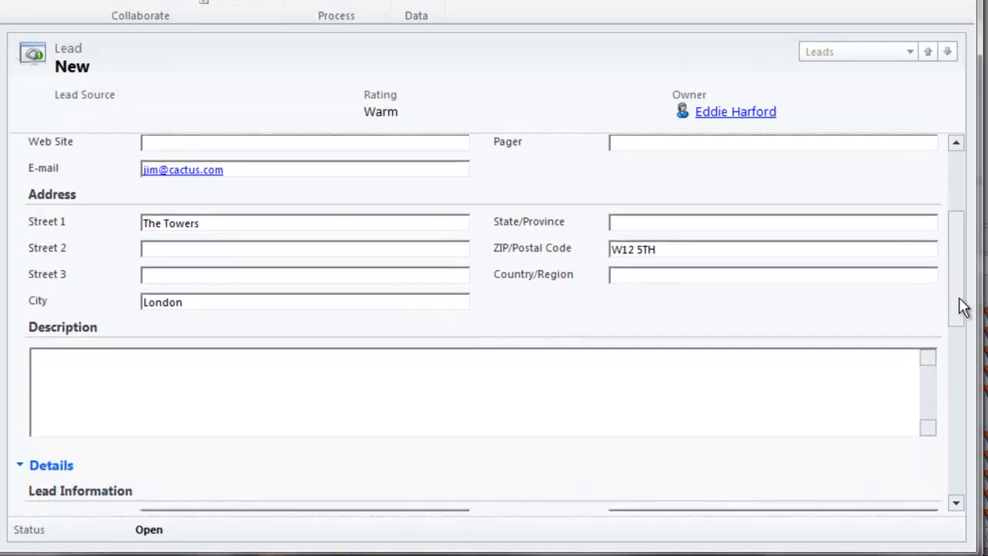
{"action": "scroll", "scroll_direction": "down", "scroll_amount": 3}
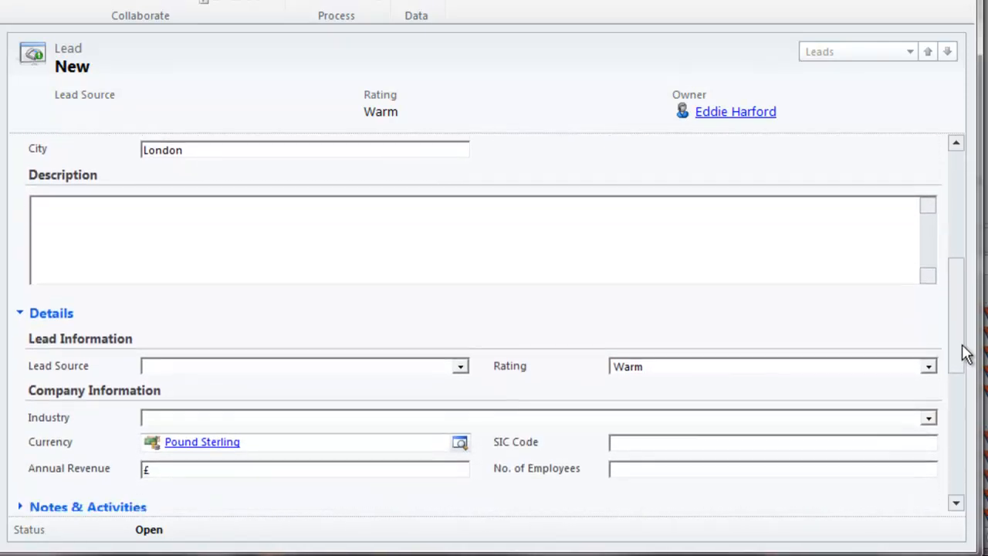
{"action": "scroll", "scroll_direction": "down", "scroll_amount": 3}
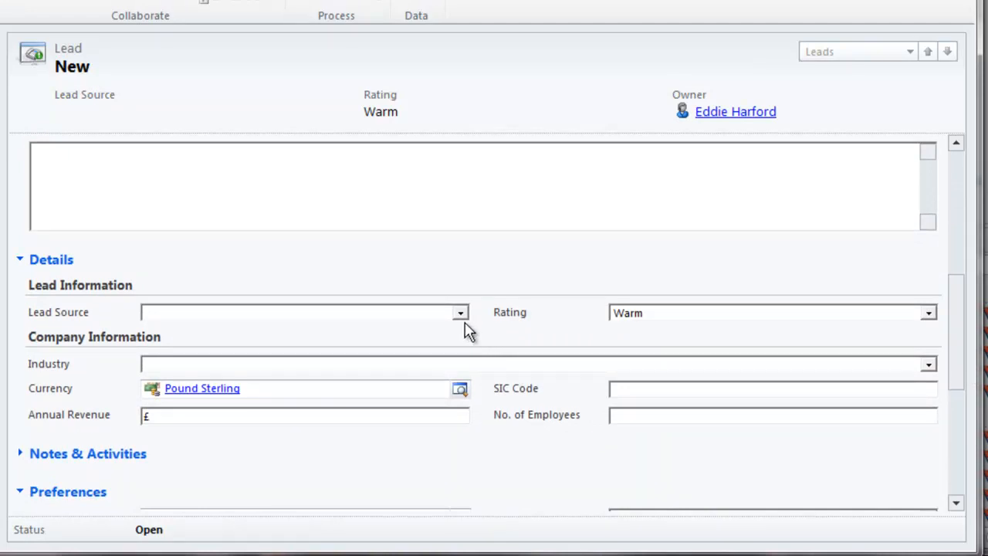
{"action": "left_click", "coordinate": [460, 312]}
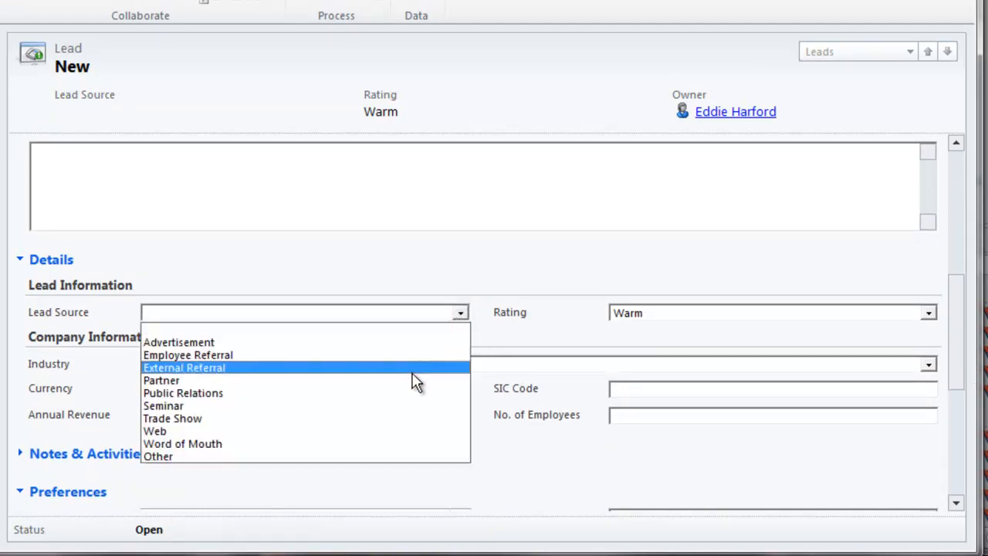
{"action": "mouse_move", "coordinate": [411, 404]}
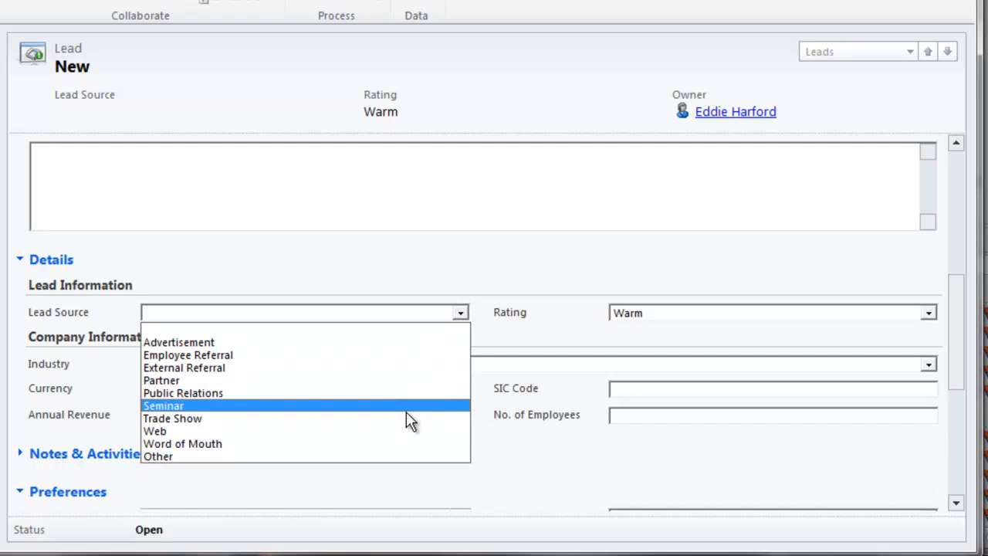
{"action": "mouse_move", "coordinate": [409, 431]}
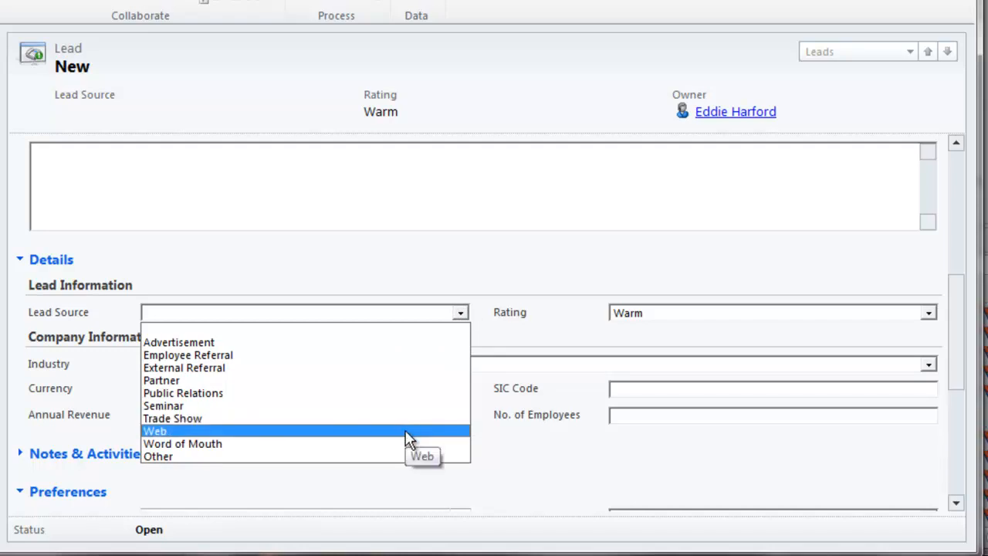
{"action": "mouse_move", "coordinate": [400, 417]}
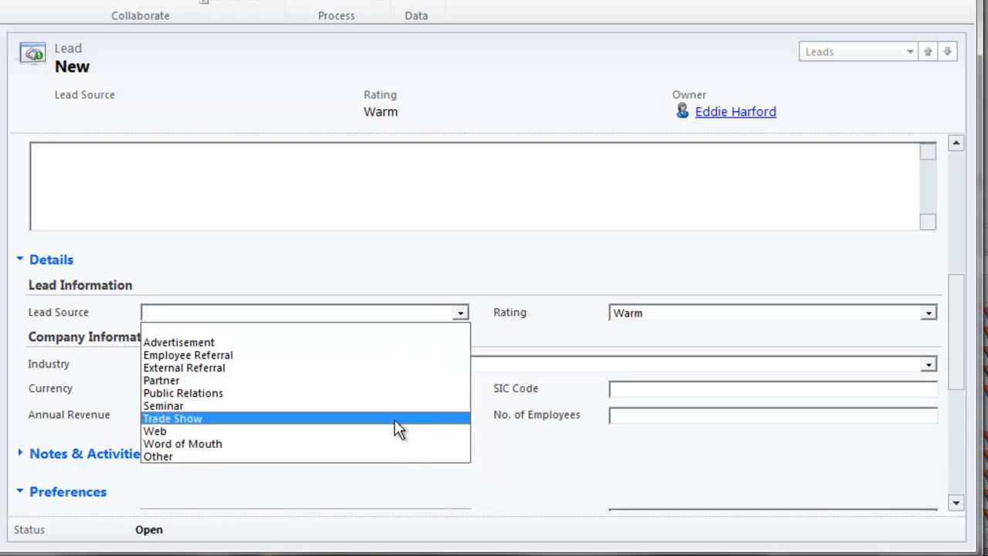
{"action": "mouse_move", "coordinate": [389, 393]}
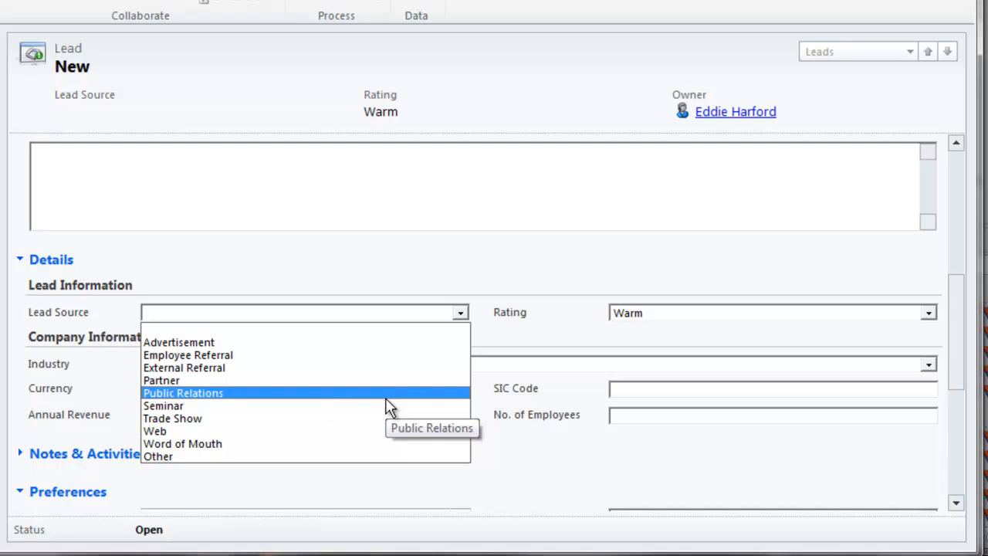
{"action": "left_click", "coordinate": [182, 393]}
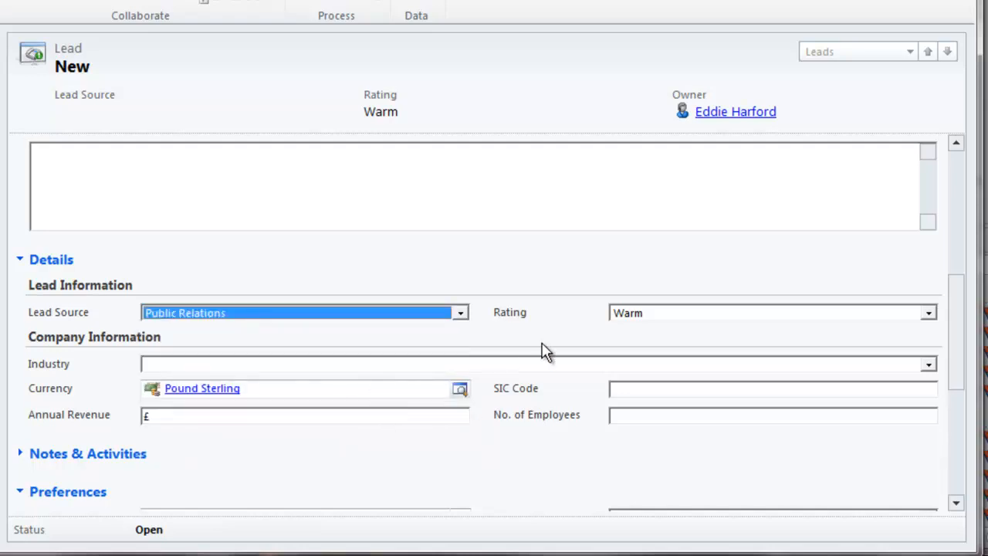
{"action": "left_click", "coordinate": [929, 364]}
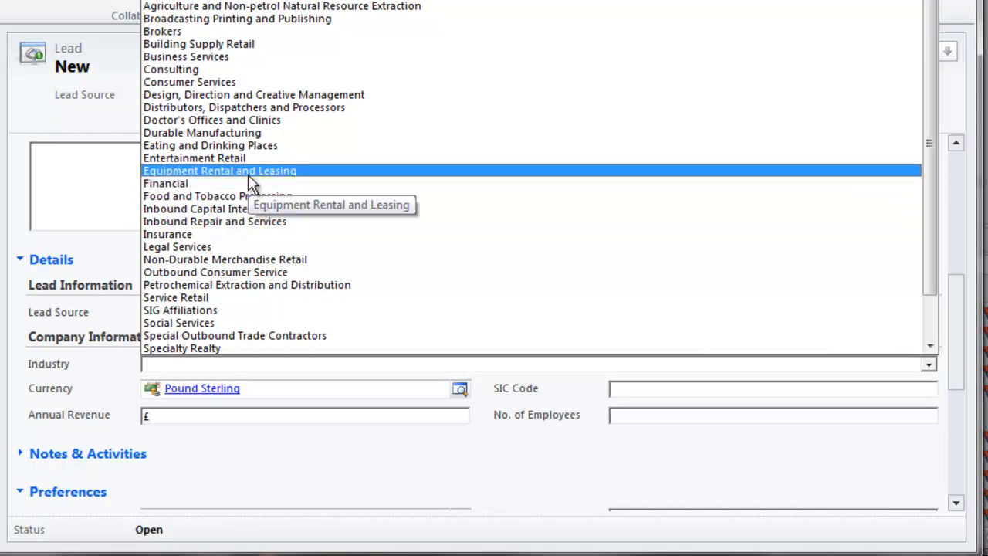
{"action": "left_click", "coordinate": [219, 170]}
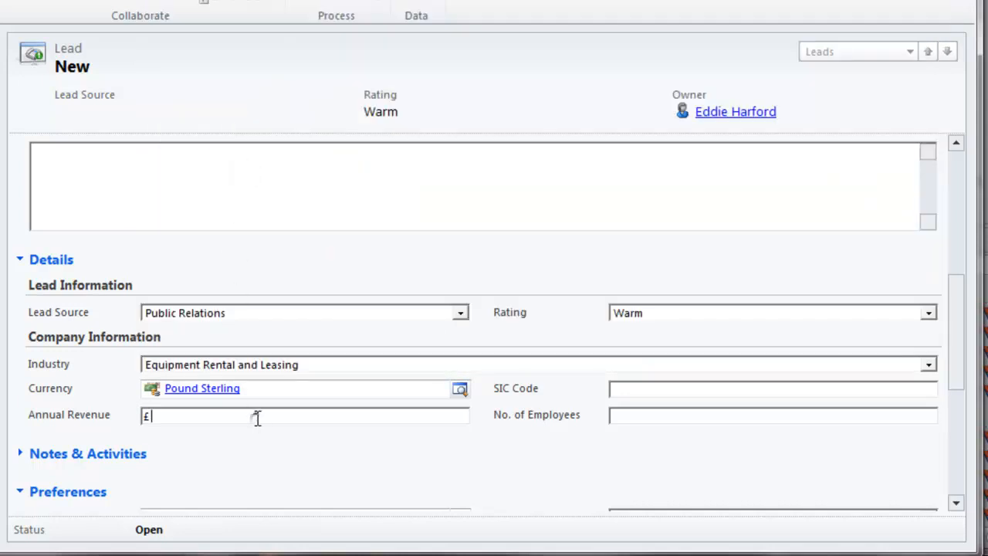
Step: Enter annual revenue 15000000 and 35 employees, then expand Notes and Activities
{"action": "type", "text": "1"}
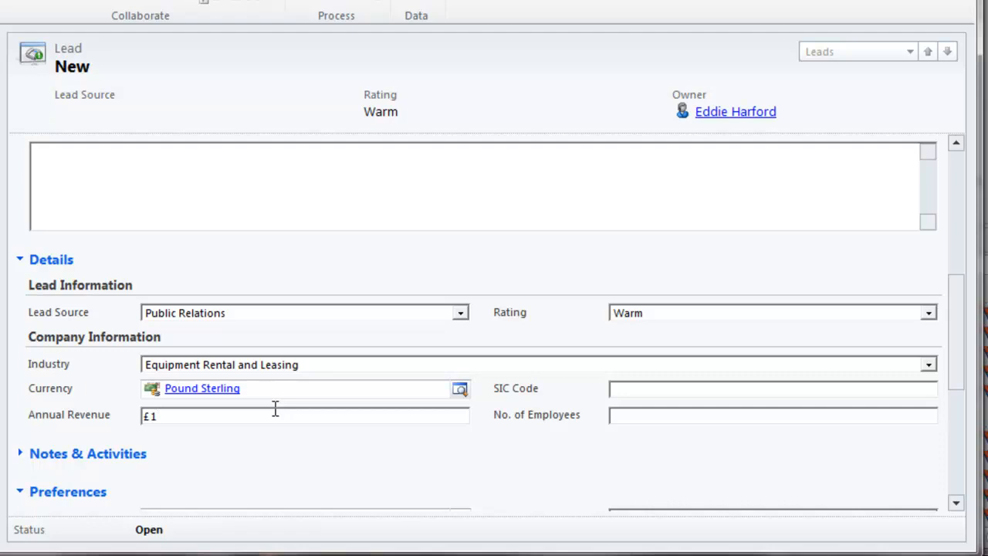
{"action": "type", "text": "15000000"}
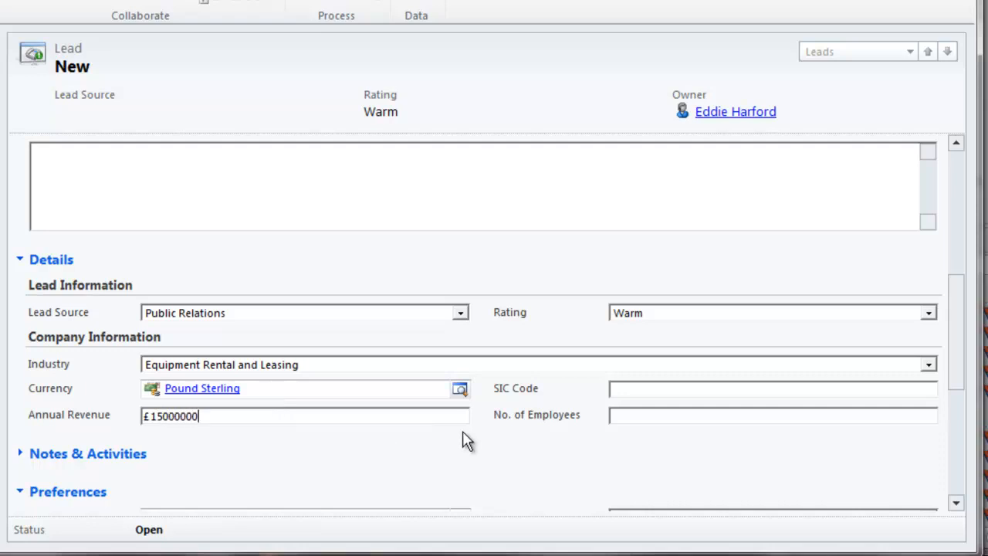
{"action": "left_click", "coordinate": [771, 415]}
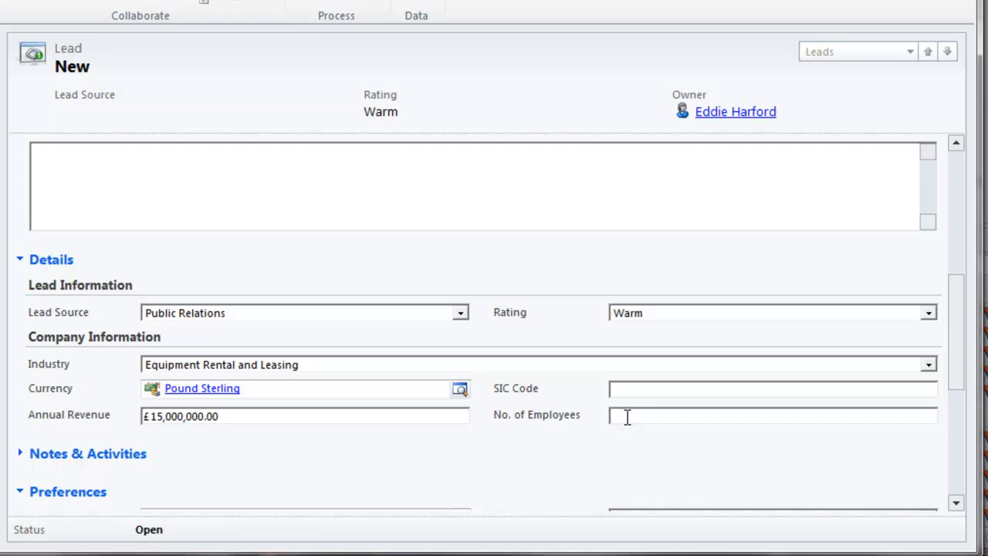
{"action": "type", "text": "3"}
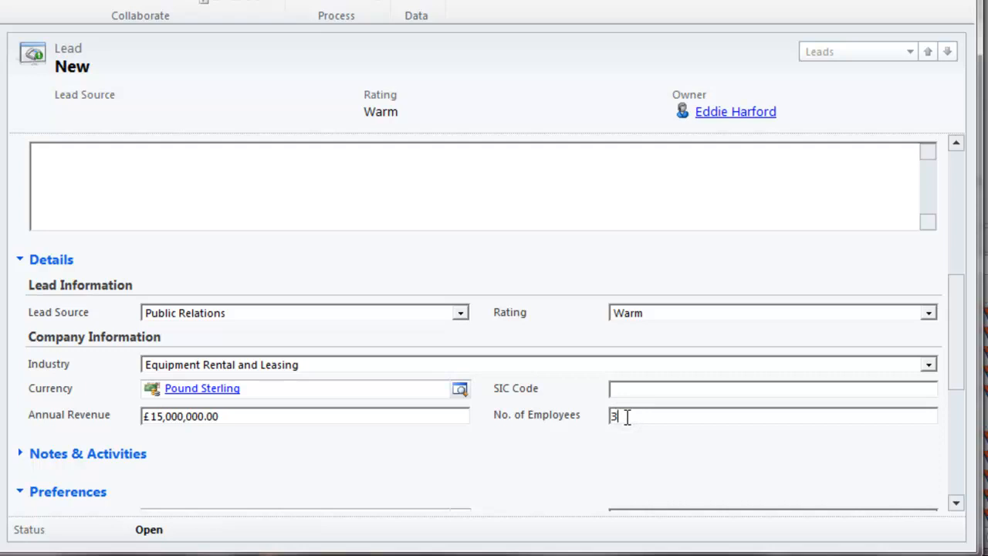
{"action": "type", "text": "5"}
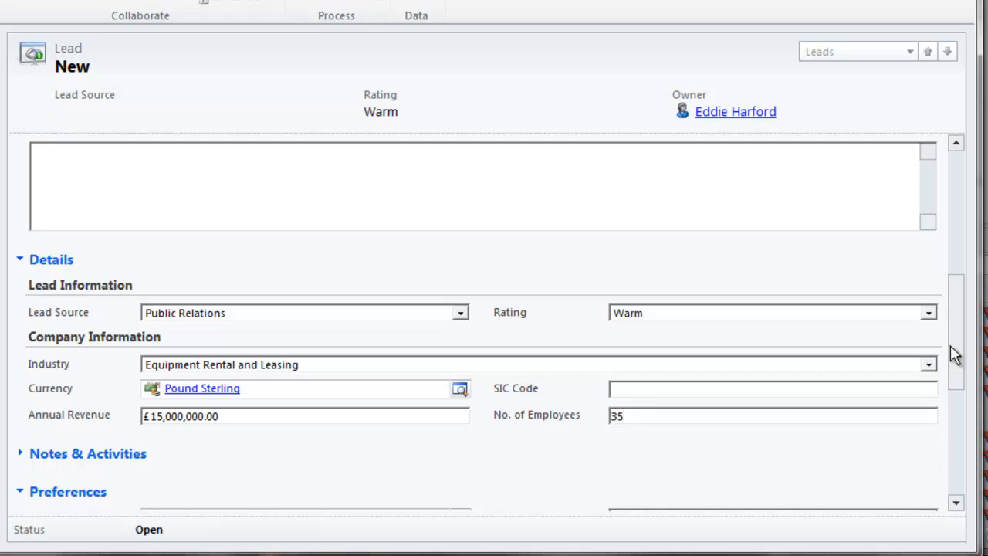
{"action": "scroll", "scroll_direction": "down", "scroll_amount": 3}
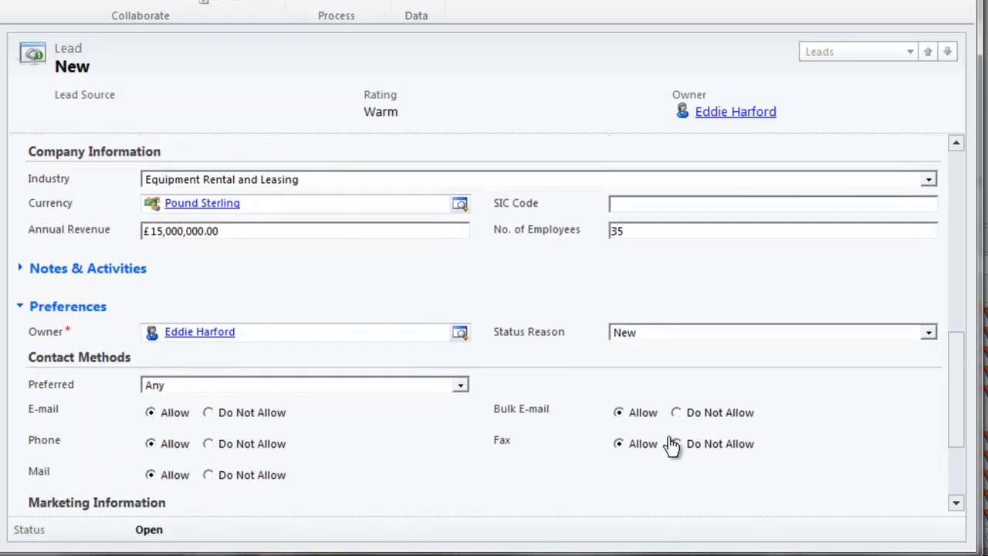
{"action": "left_click", "coordinate": [18, 268]}
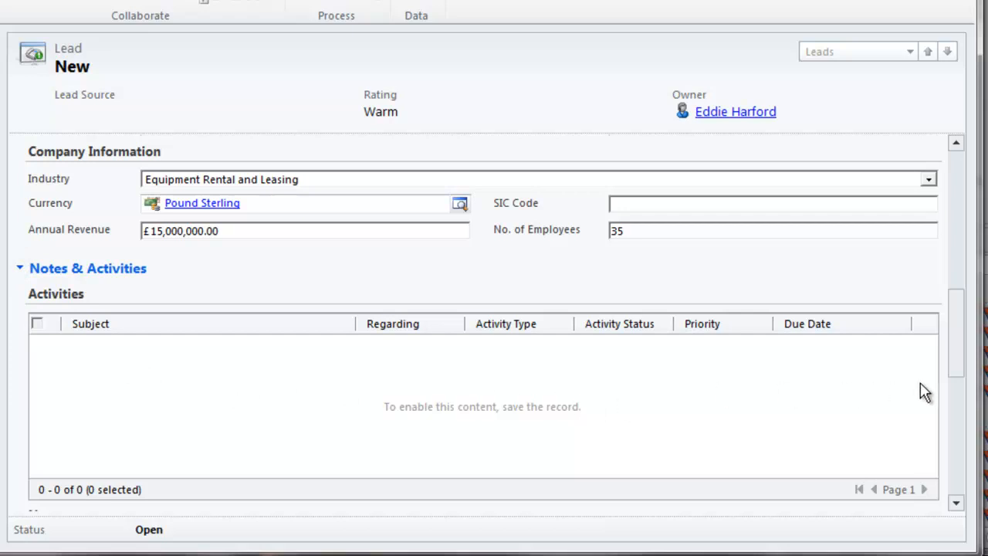
{"action": "scroll", "scroll_direction": "down", "scroll_amount": 3}
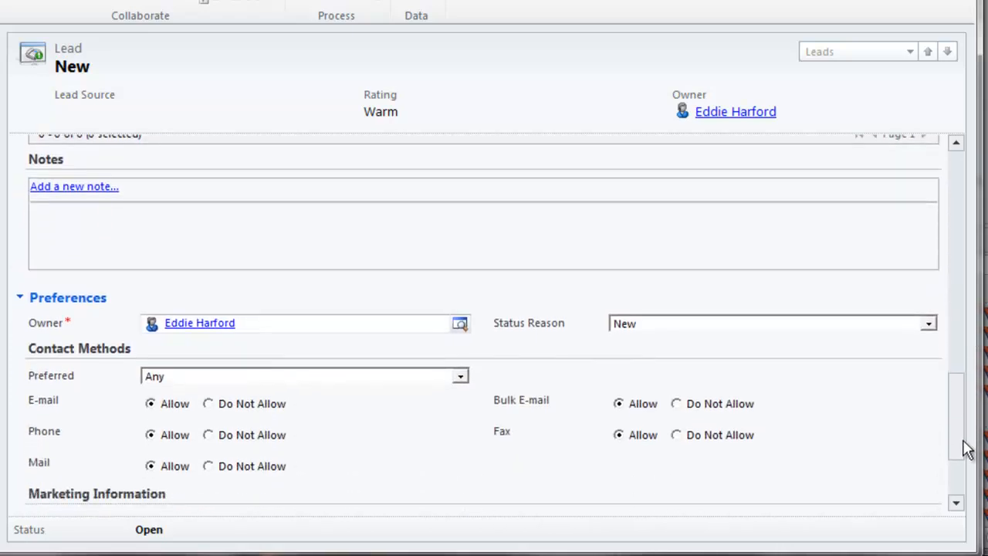
{"action": "scroll", "scroll_direction": "down", "scroll_amount": 3}
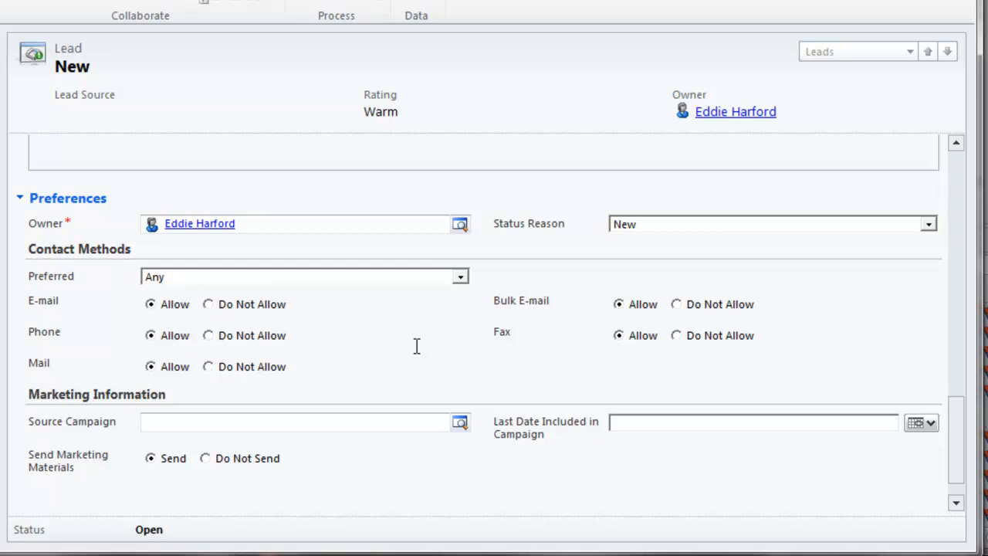
{"action": "mouse_move", "coordinate": [405, 358]}
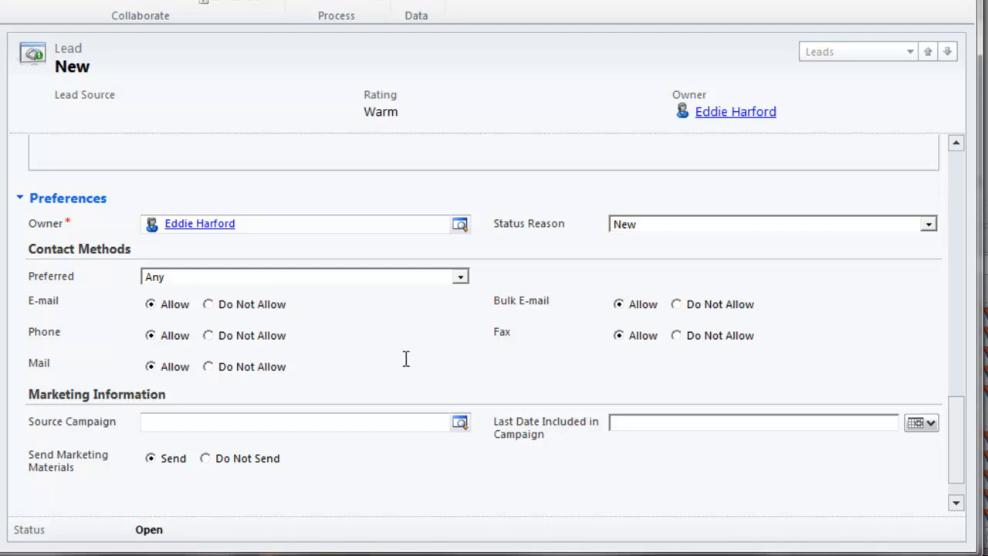
{"action": "mouse_move", "coordinate": [402, 448]}
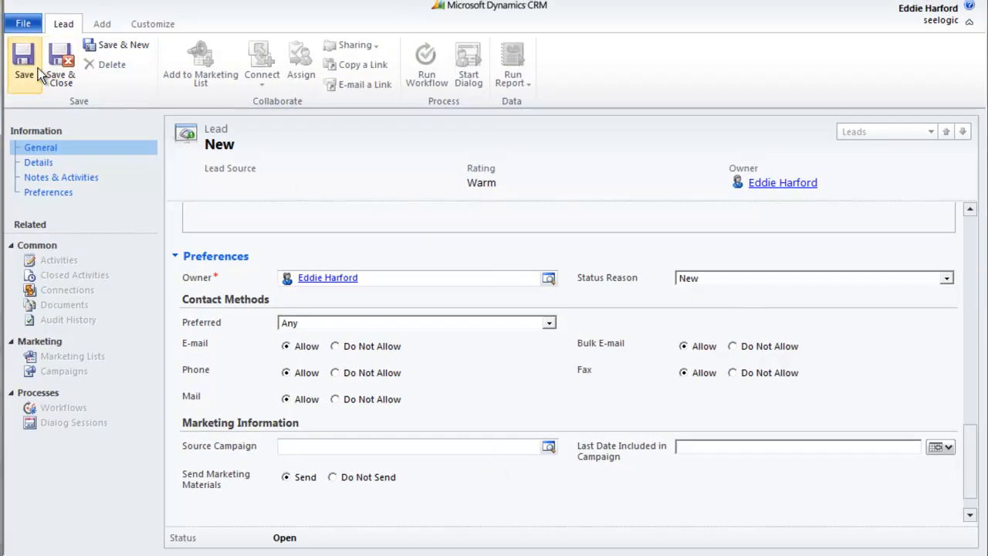
{"action": "left_click", "coordinate": [25, 62]}
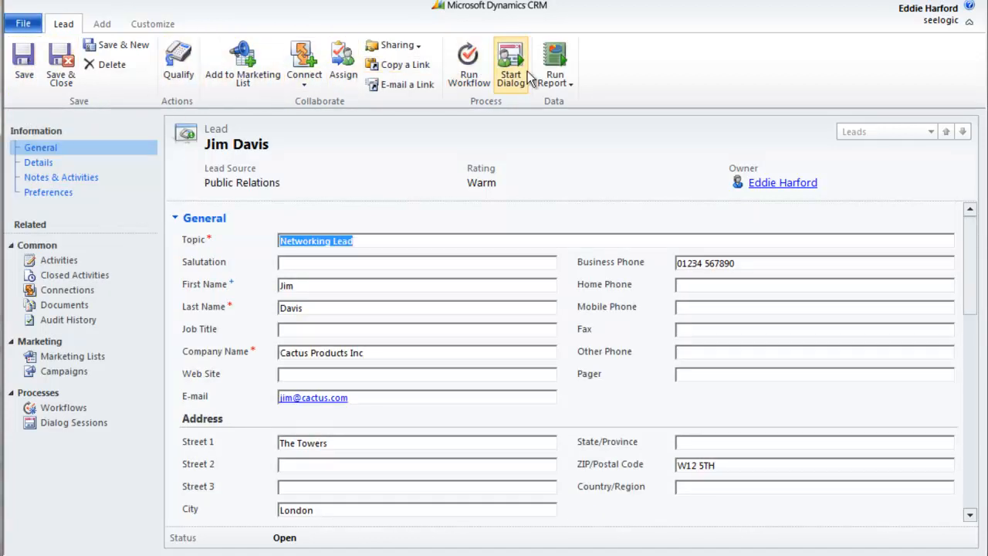
{"action": "mouse_move", "coordinate": [70, 343]}
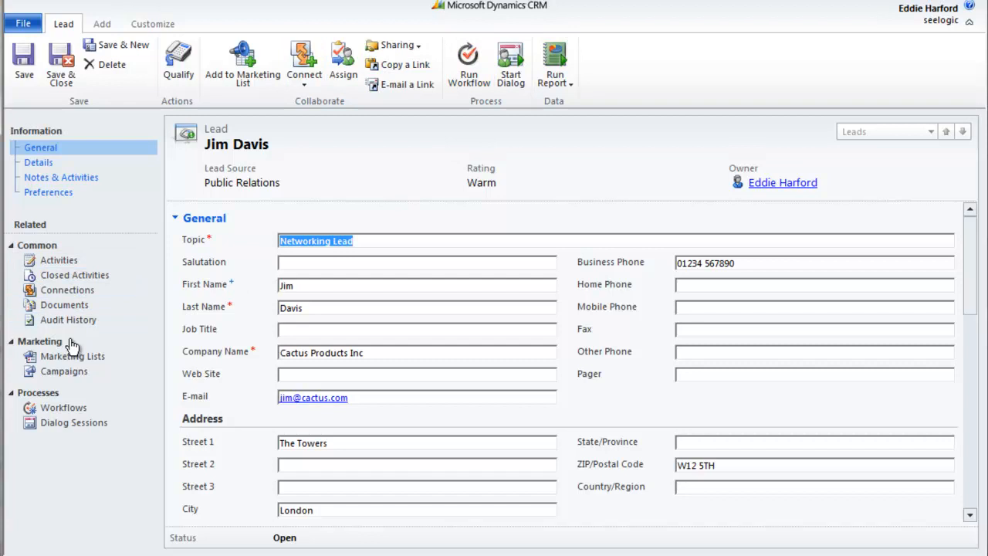
{"action": "mouse_move", "coordinate": [71, 348]}
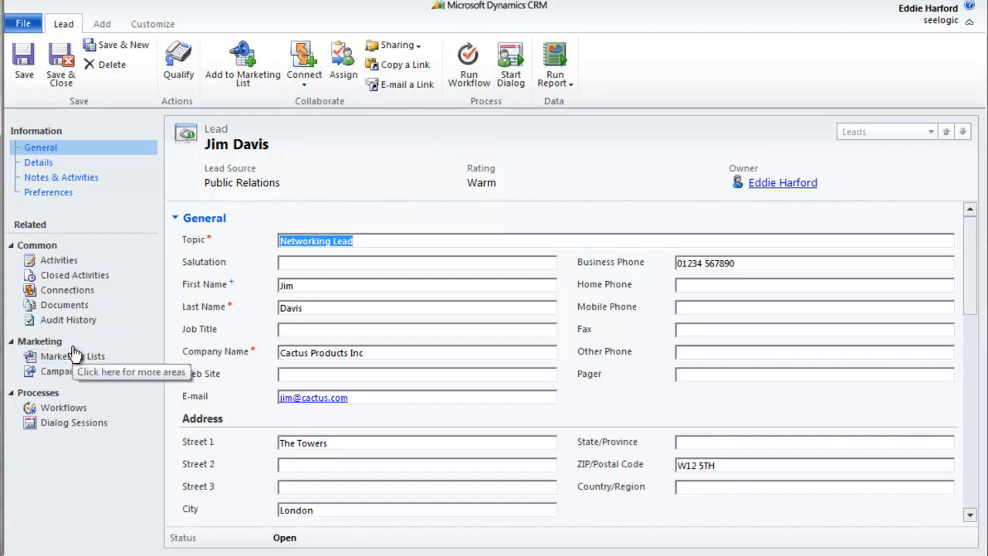
{"action": "mouse_move", "coordinate": [45, 235]}
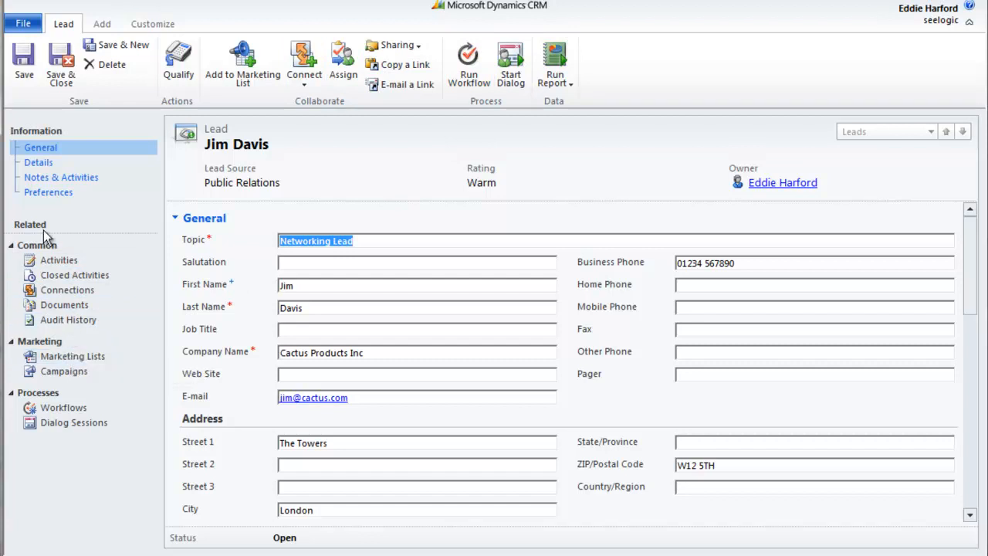
{"action": "left_click", "coordinate": [37, 162]}
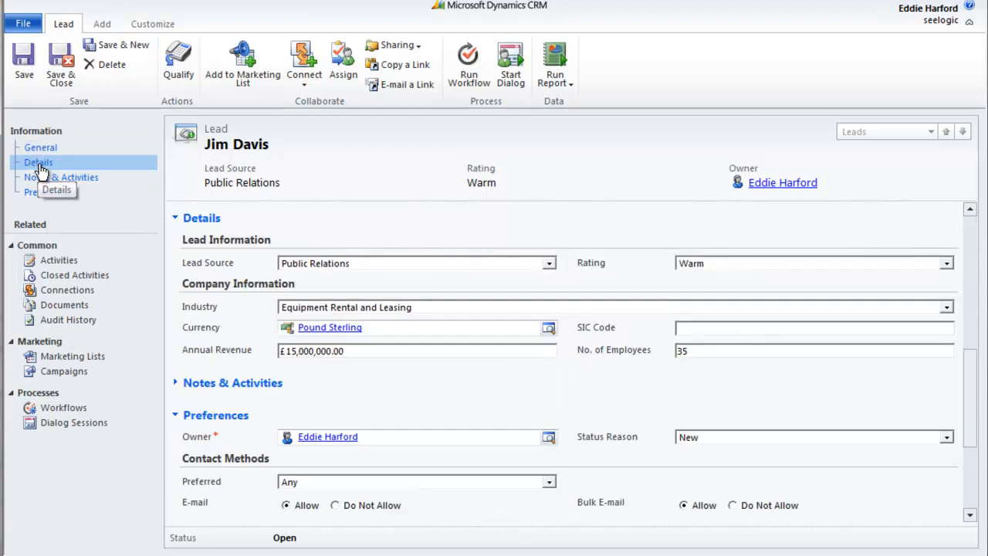
{"action": "left_click", "coordinate": [62, 176]}
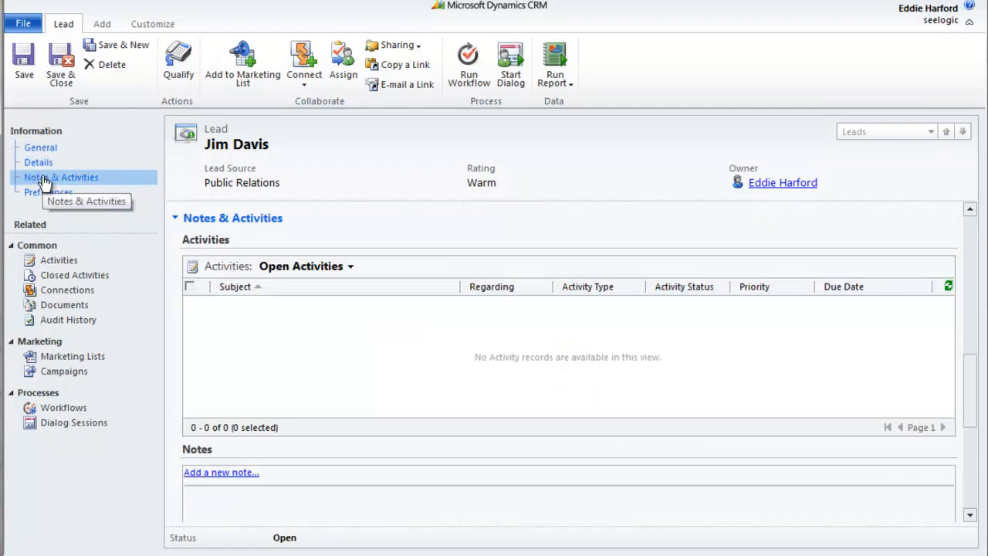
{"action": "left_click", "coordinate": [48, 191]}
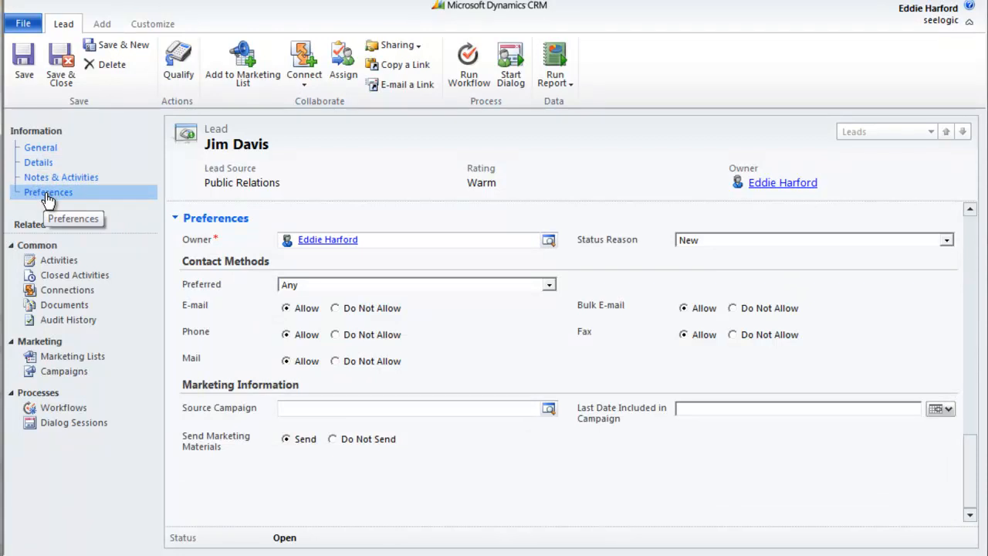
{"action": "mouse_move", "coordinate": [48, 197]}
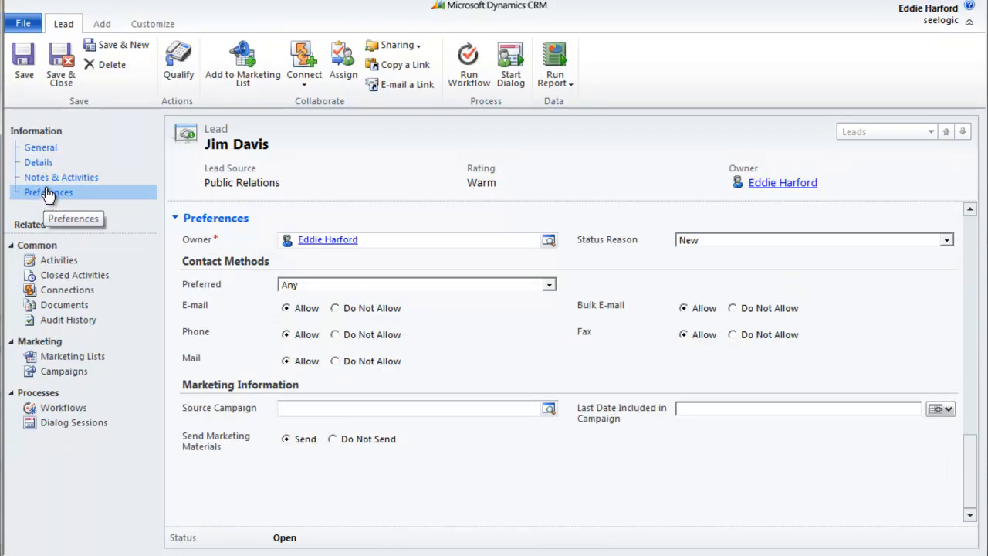
{"action": "left_click", "coordinate": [59, 260]}
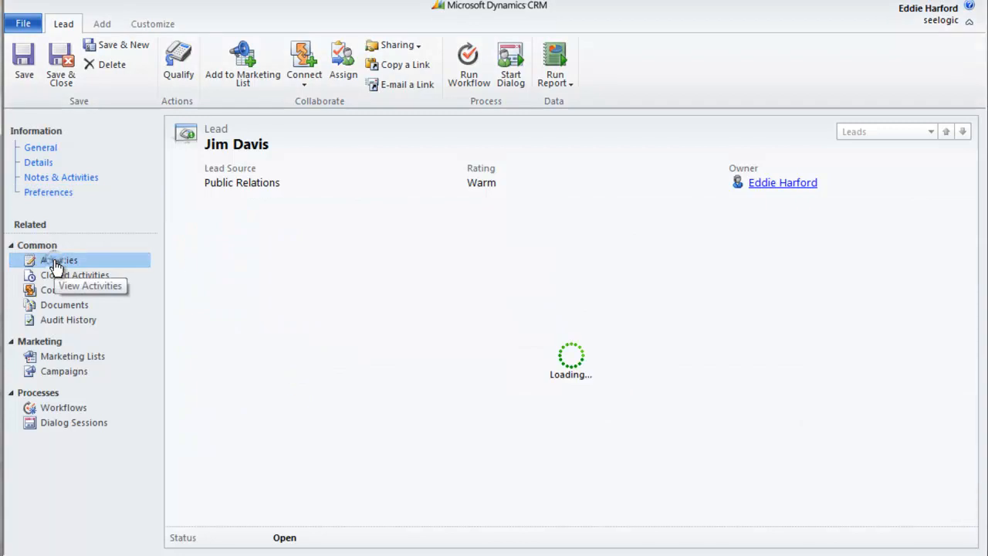
{"action": "left_click", "coordinate": [58, 259]}
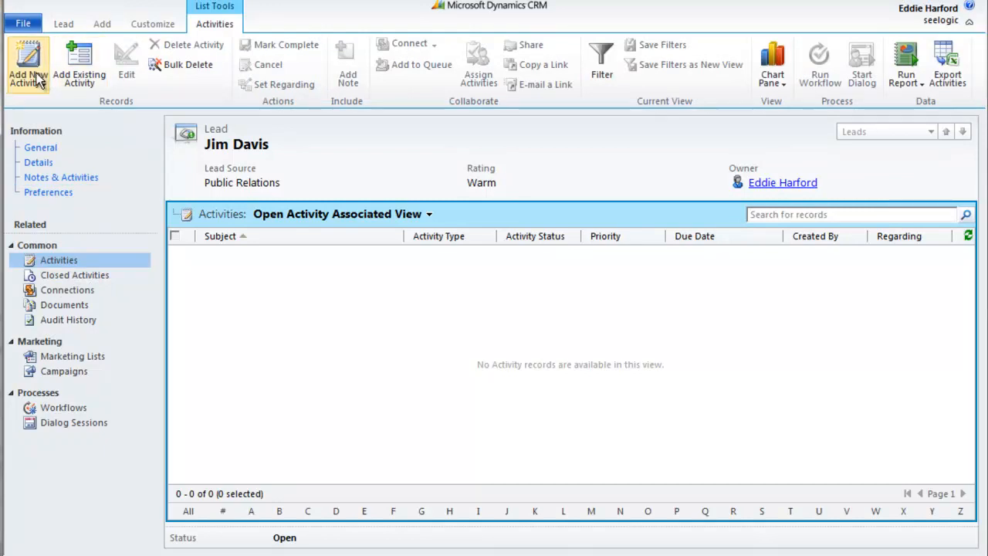
{"action": "mouse_move", "coordinate": [28, 64]}
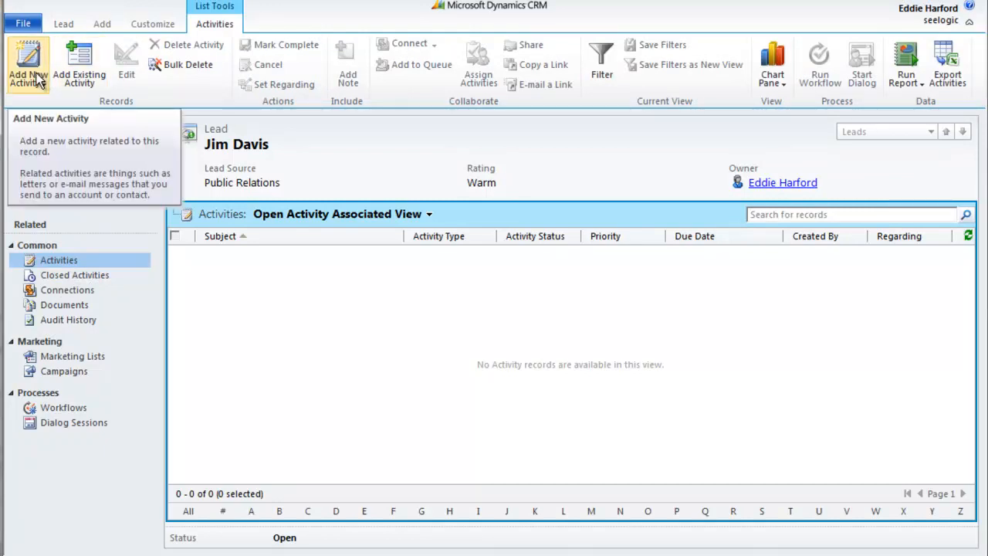
{"action": "mouse_move", "coordinate": [80, 65]}
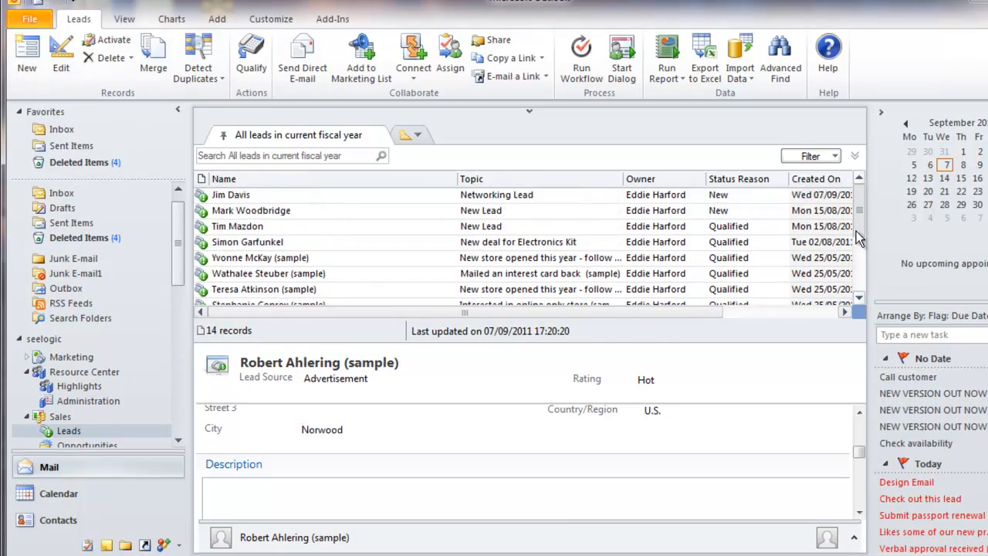
{"action": "left_click", "coordinate": [232, 195]}
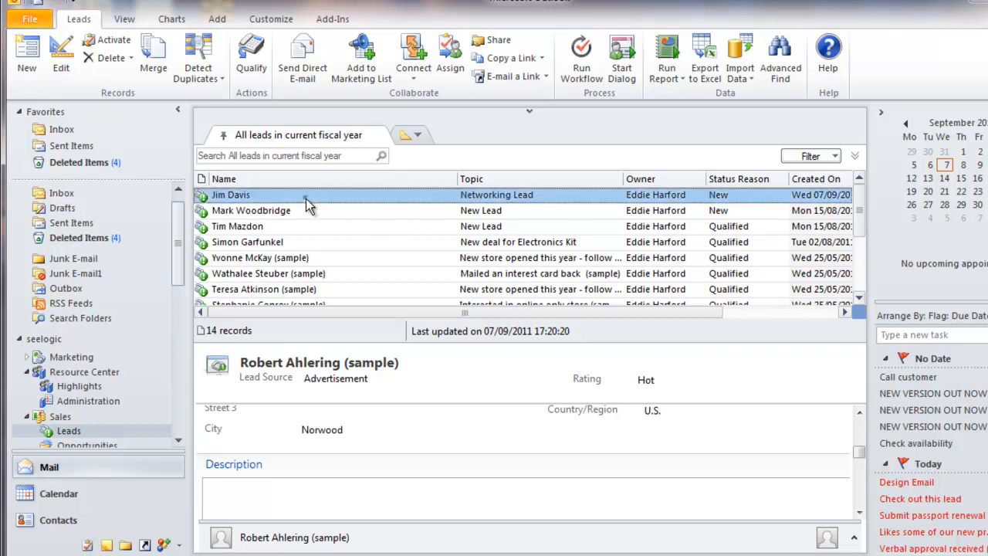
{"action": "left_click", "coordinate": [230, 194]}
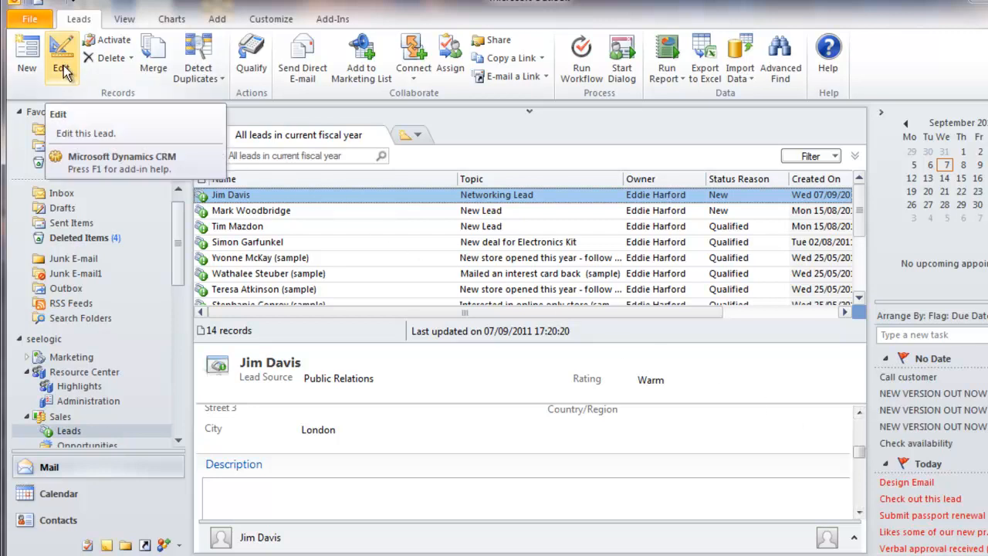
{"action": "mouse_move", "coordinate": [250, 201]}
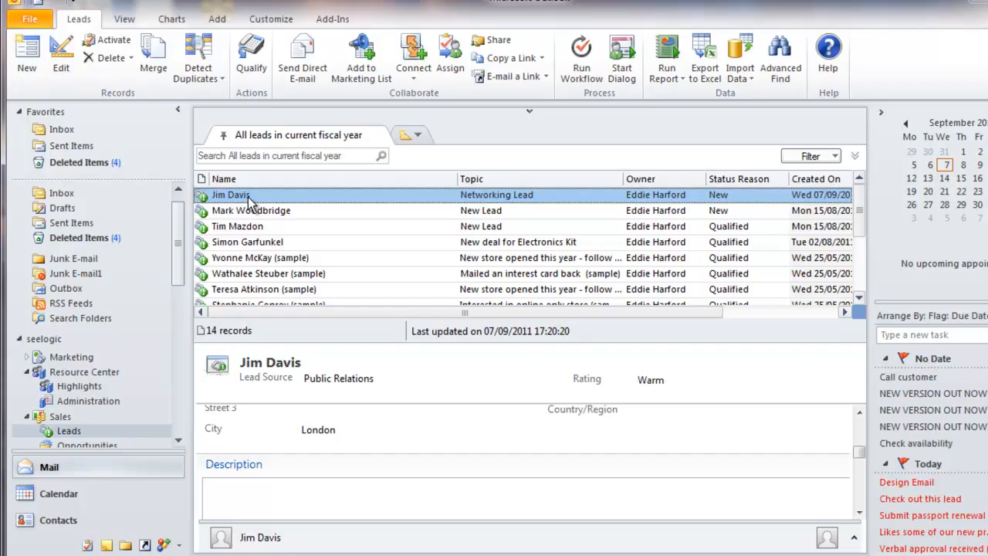
{"action": "double_click", "coordinate": [232, 195]}
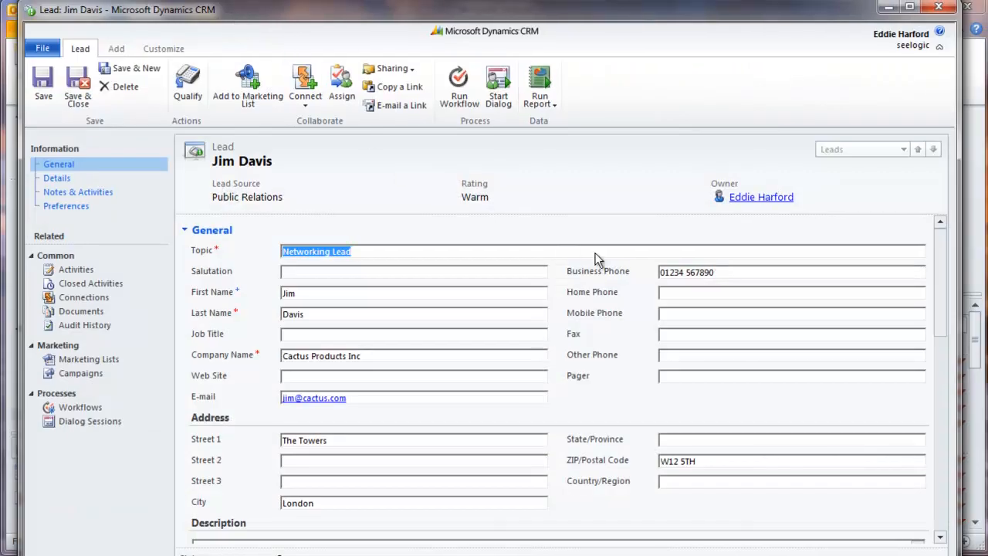
{"action": "left_click", "coordinate": [791, 312]}
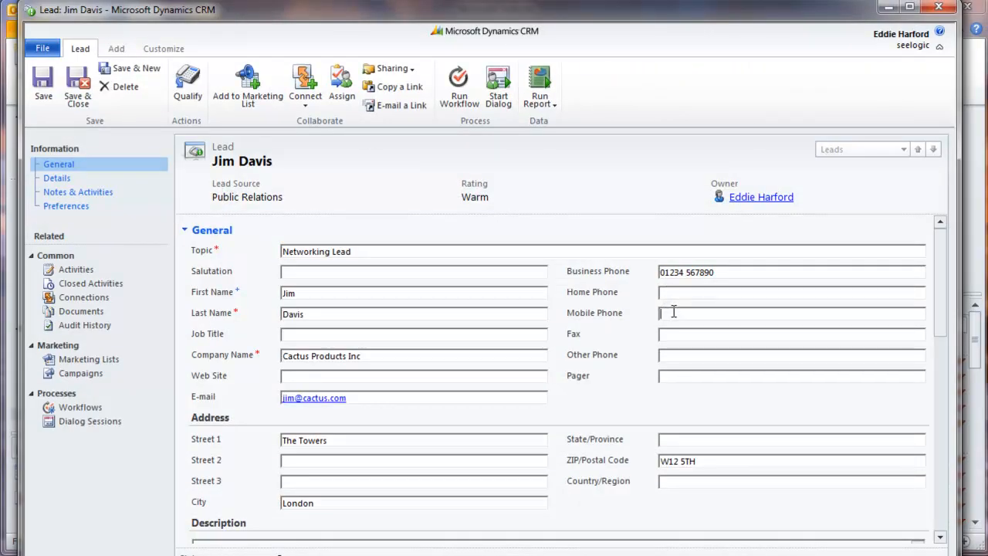
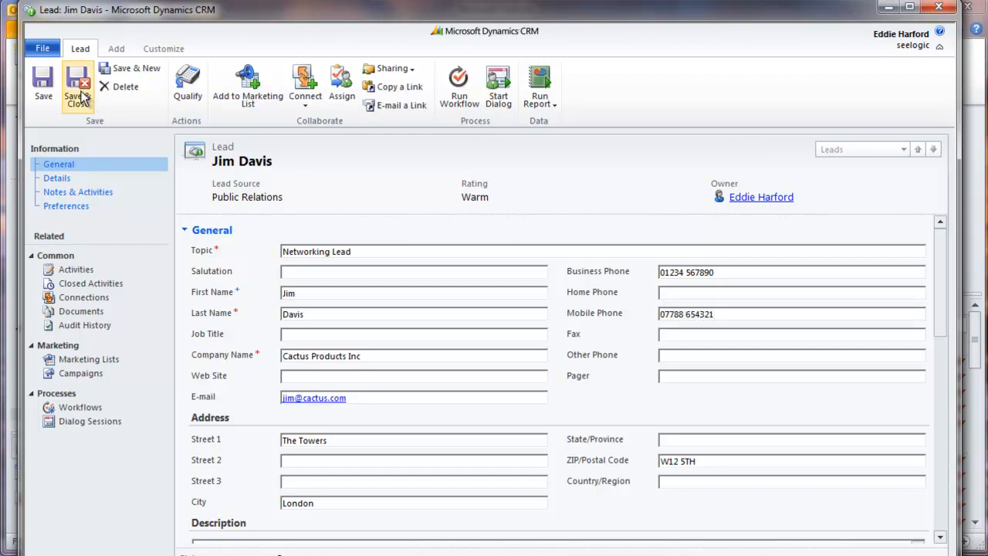
{"action": "mouse_move", "coordinate": [77, 88]}
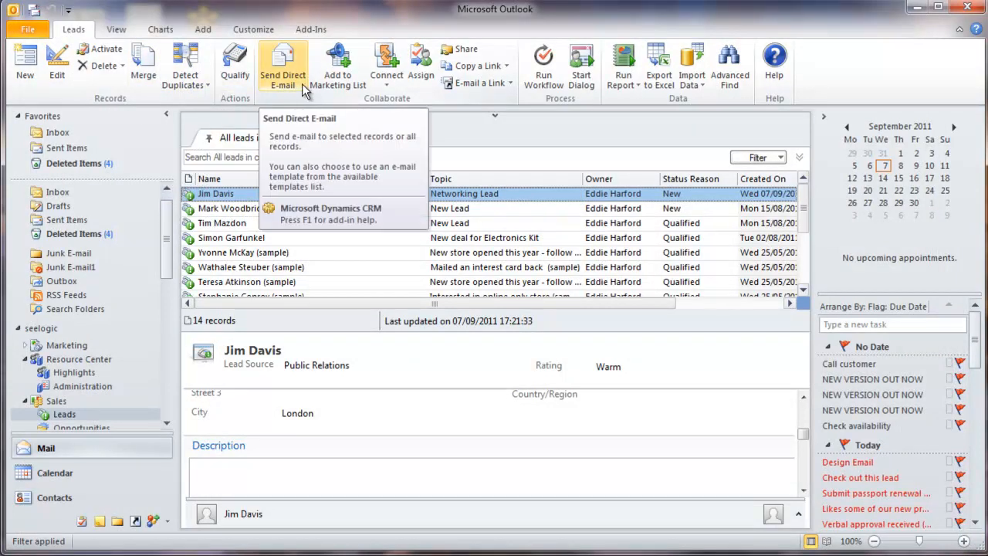
{"action": "mouse_move", "coordinate": [337, 65]}
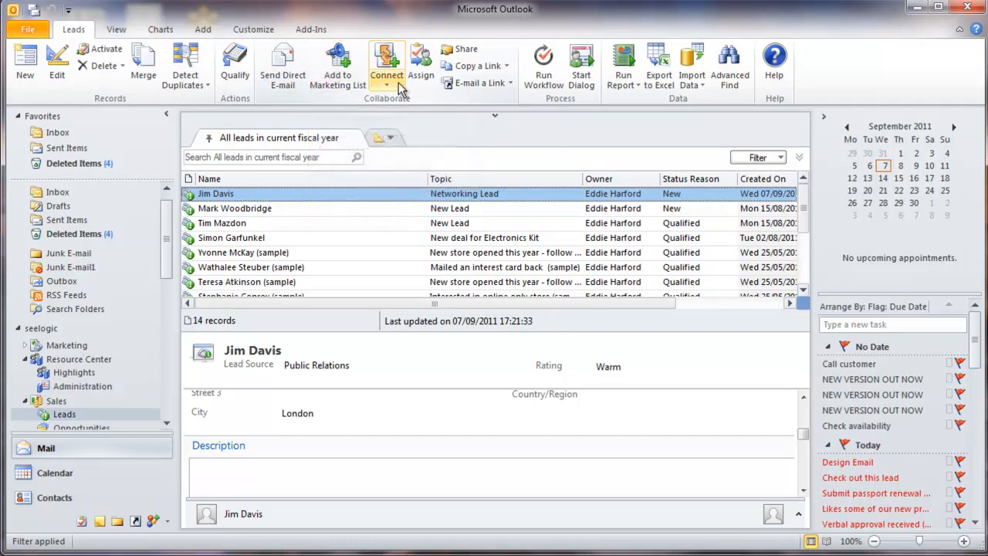
{"action": "mouse_move", "coordinate": [543, 65]}
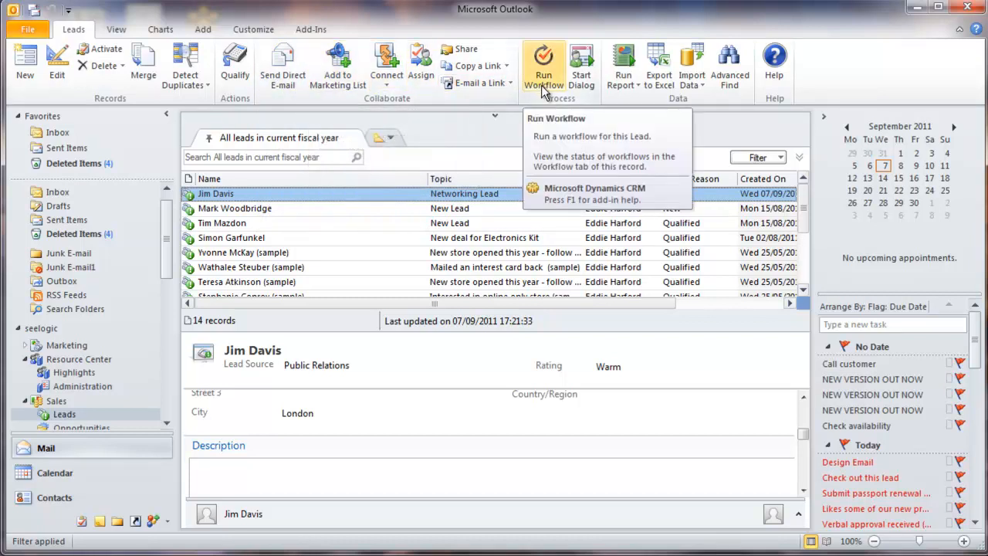
{"action": "mouse_move", "coordinate": [564, 115]}
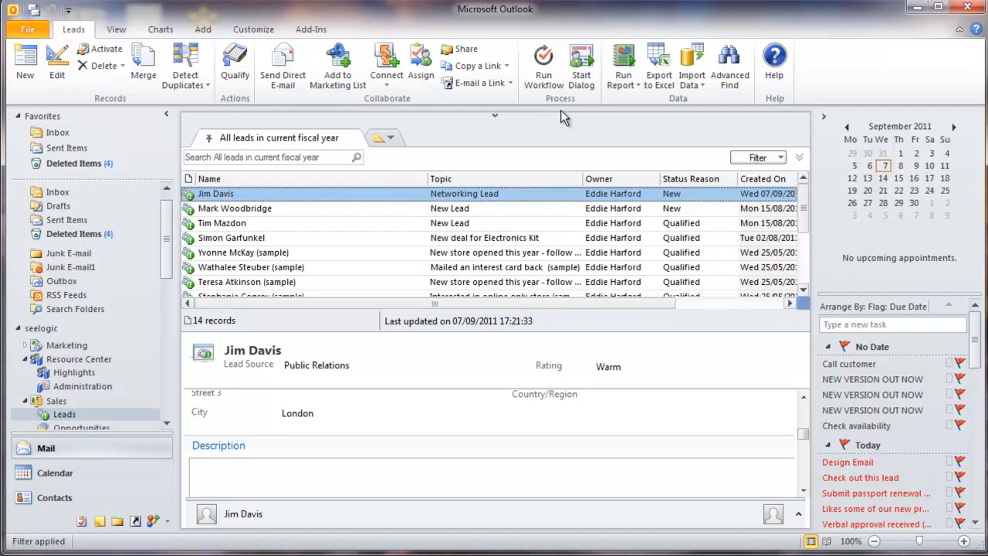
{"action": "mouse_move", "coordinate": [423, 198]}
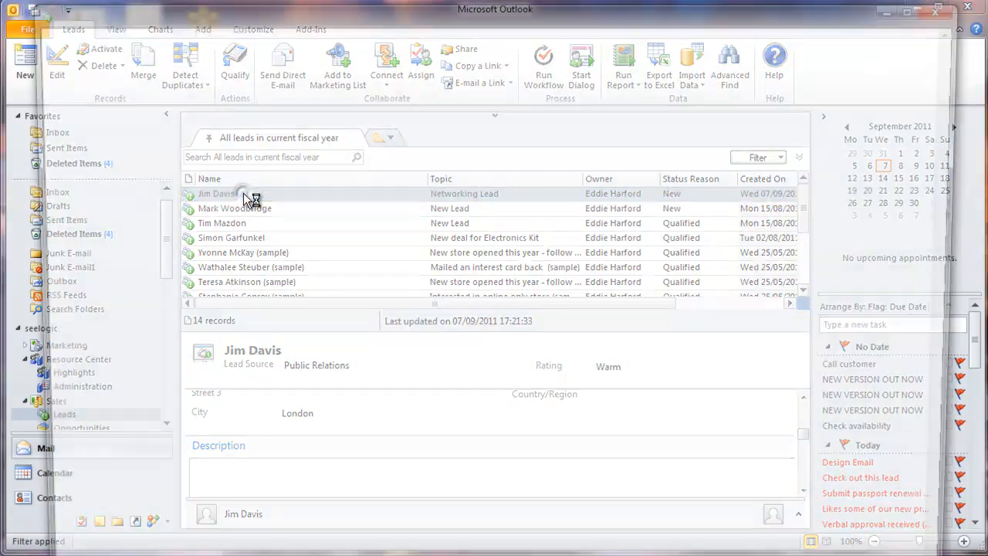
{"action": "double_click", "coordinate": [216, 193]}
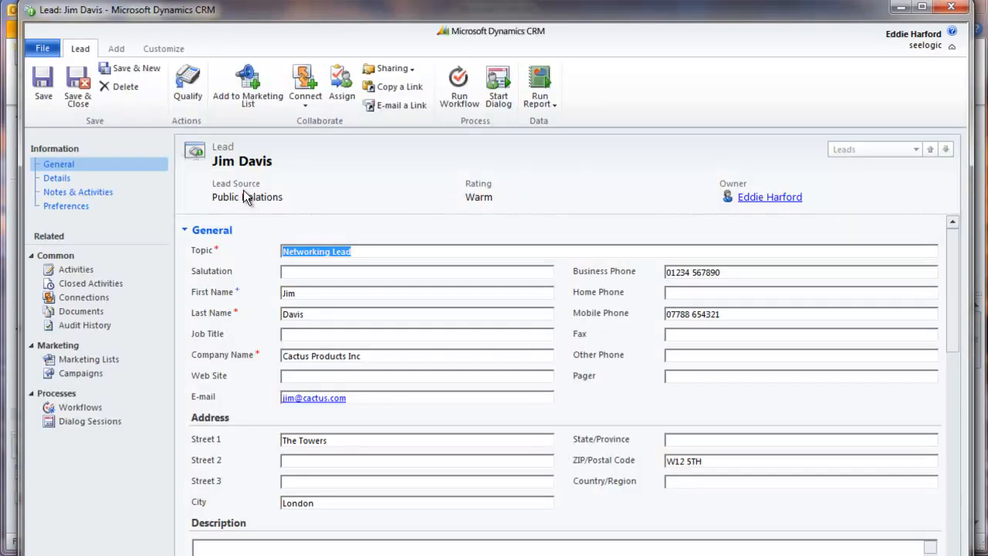
{"action": "mouse_move", "coordinate": [188, 85]}
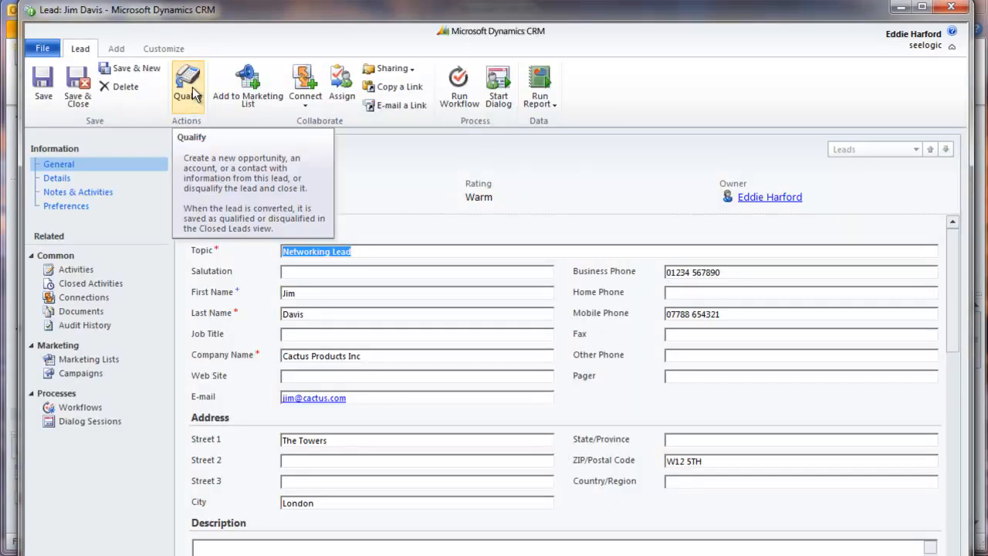
{"action": "left_click", "coordinate": [187, 84]}
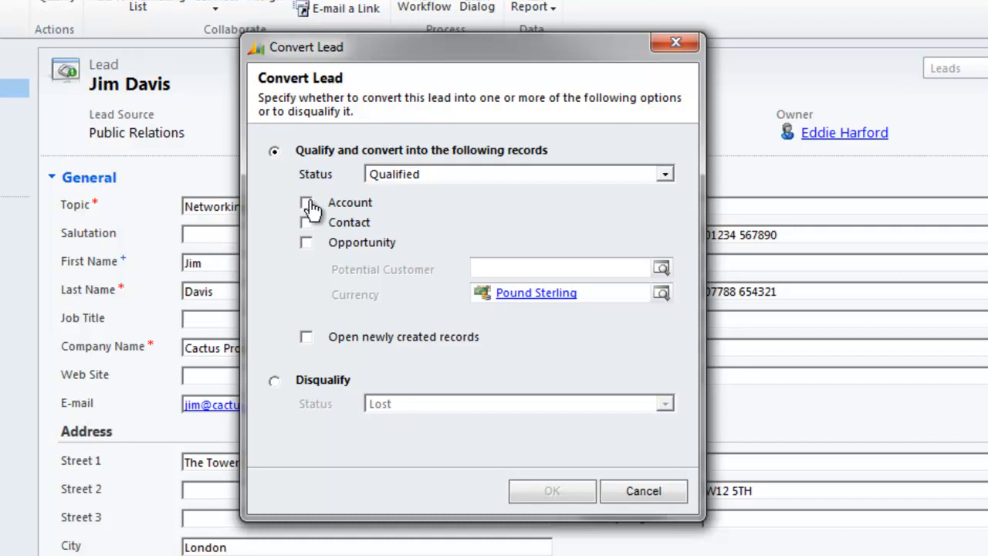
Step: Convert the lead into an Account and Contact, opening the newly created records, and confirm
{"action": "left_click", "coordinate": [306, 202]}
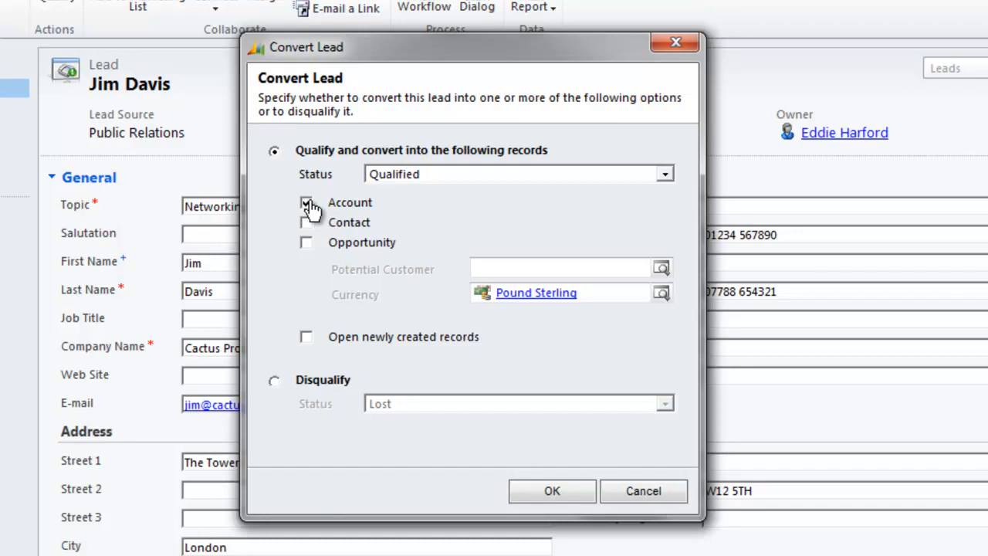
{"action": "left_click", "coordinate": [306, 202]}
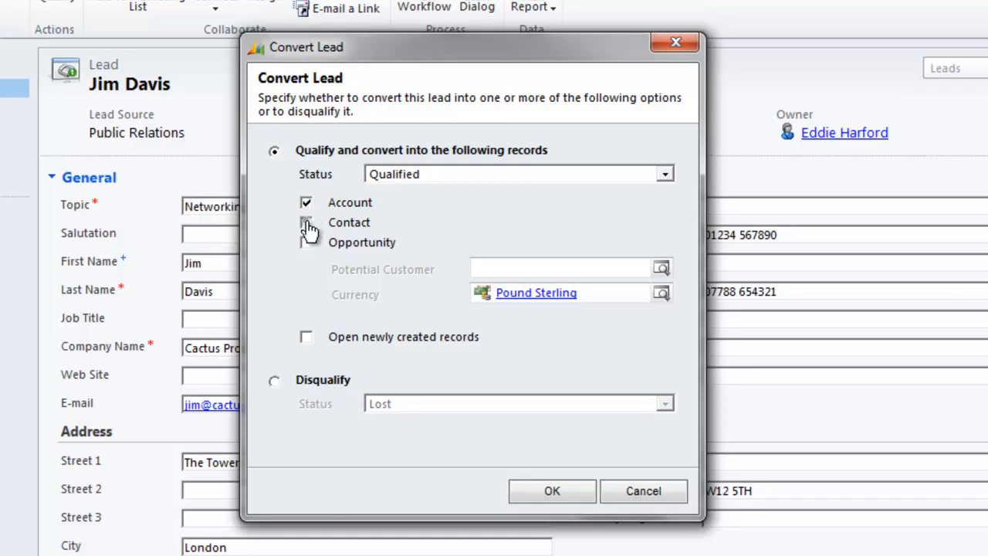
{"action": "left_click", "coordinate": [305, 223]}
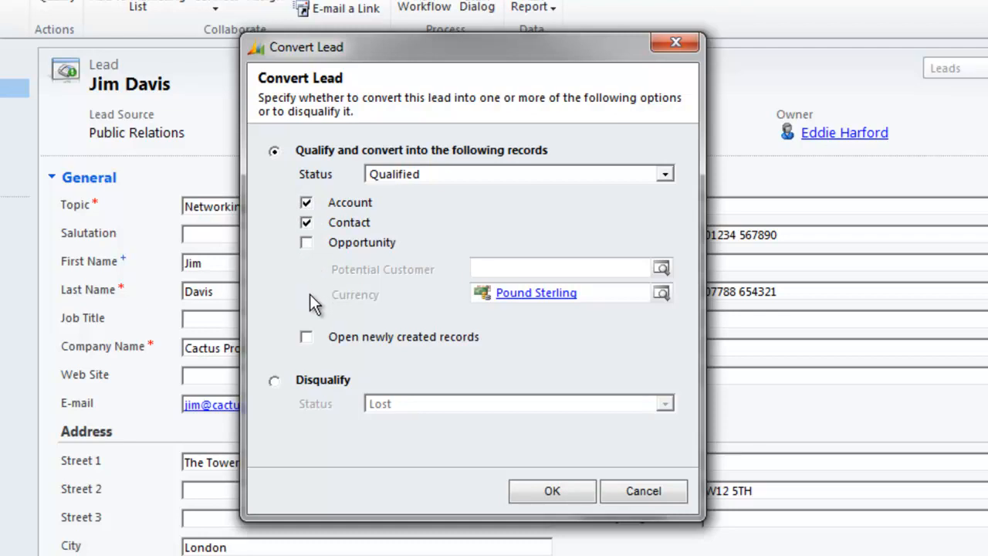
{"action": "left_click", "coordinate": [306, 337]}
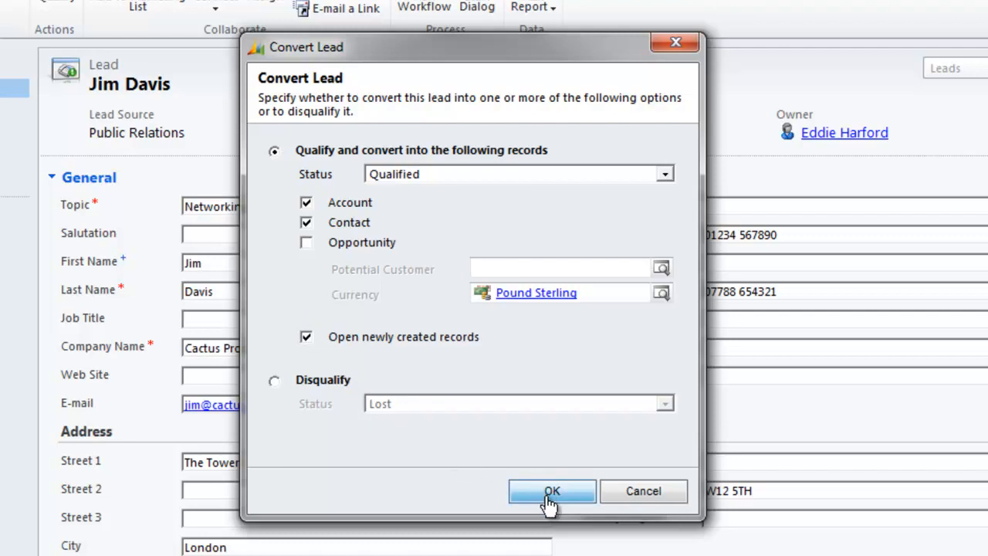
{"action": "left_click", "coordinate": [552, 491]}
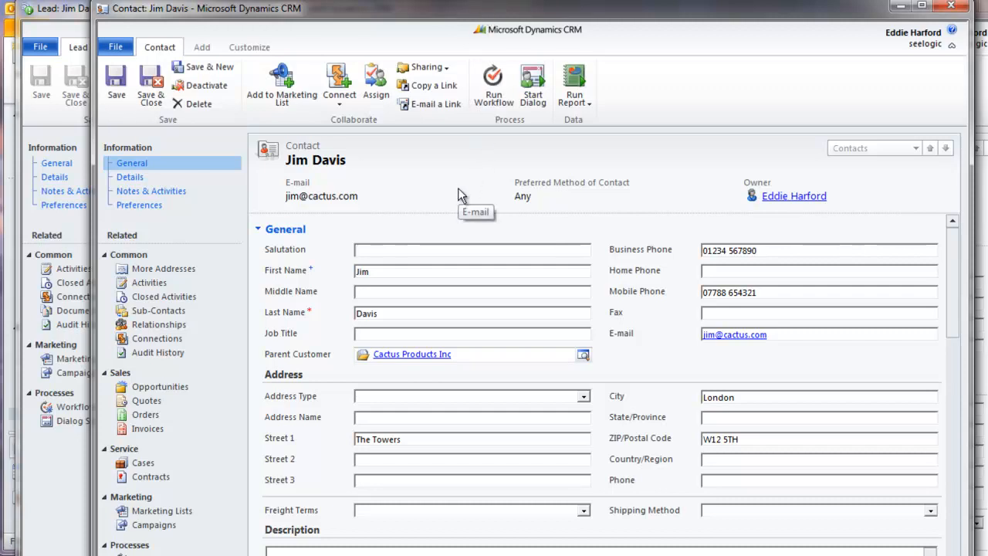
{"action": "left_click", "coordinate": [472, 248]}
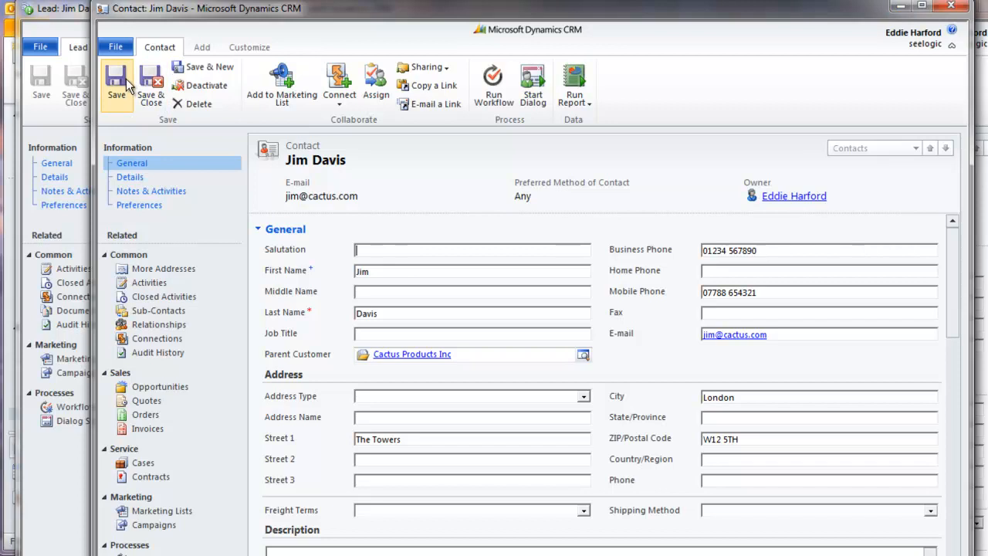
{"action": "left_click", "coordinate": [411, 353]}
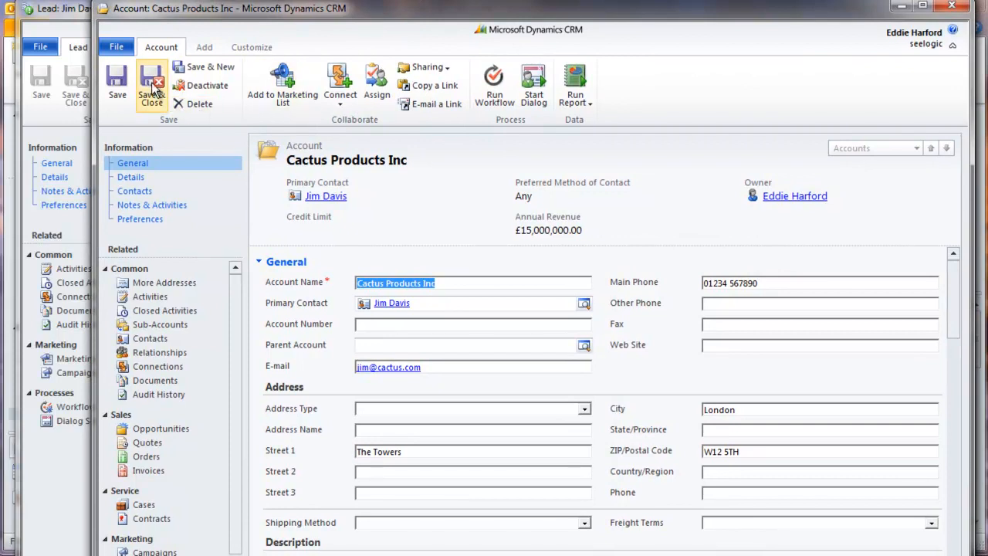
{"action": "mouse_move", "coordinate": [151, 85]}
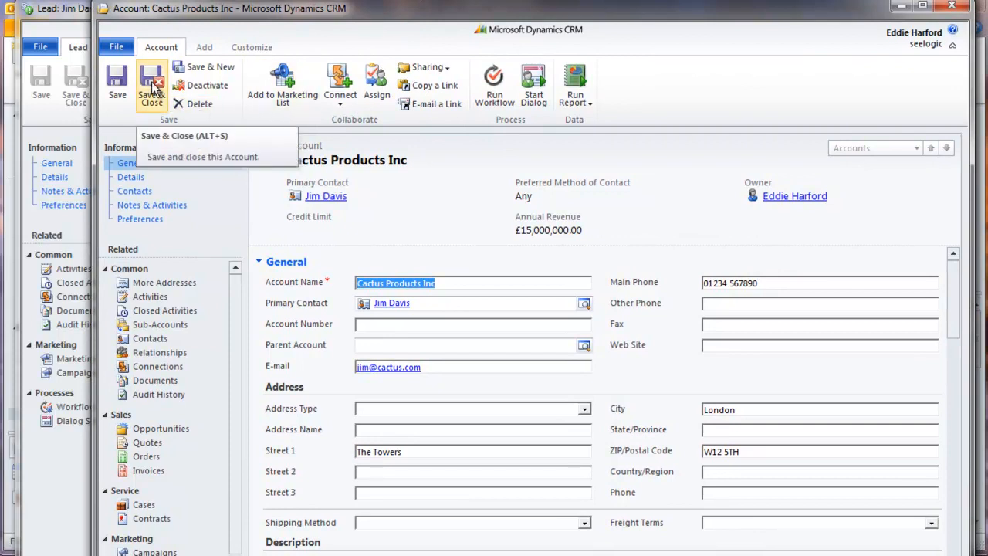
{"action": "left_click", "coordinate": [152, 85]}
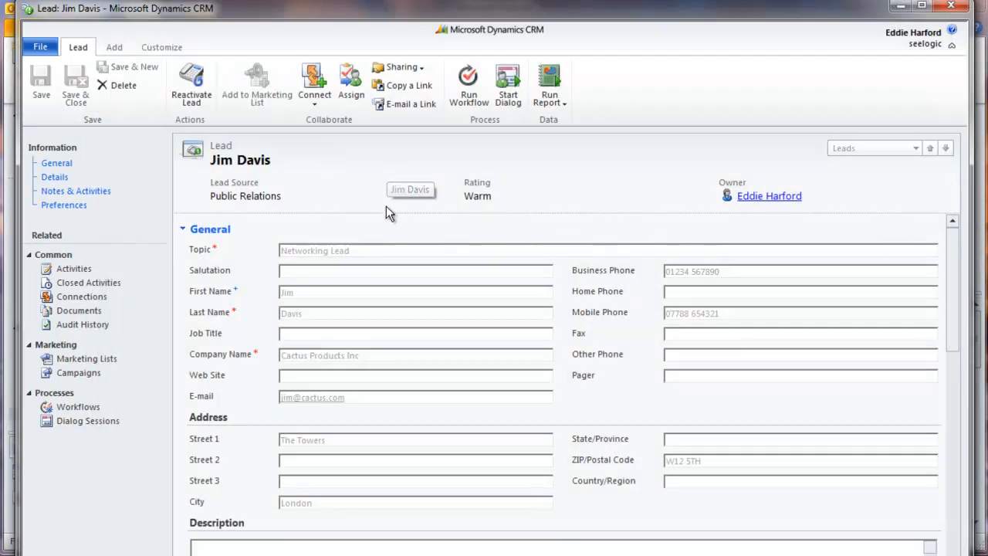
{"action": "mouse_move", "coordinate": [309, 256]}
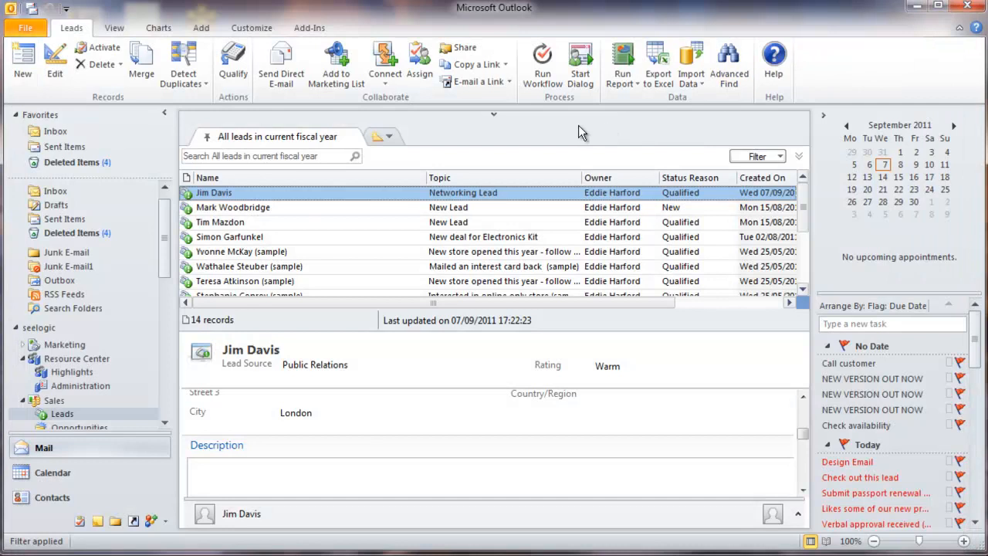
{"action": "mouse_move", "coordinate": [681, 200]}
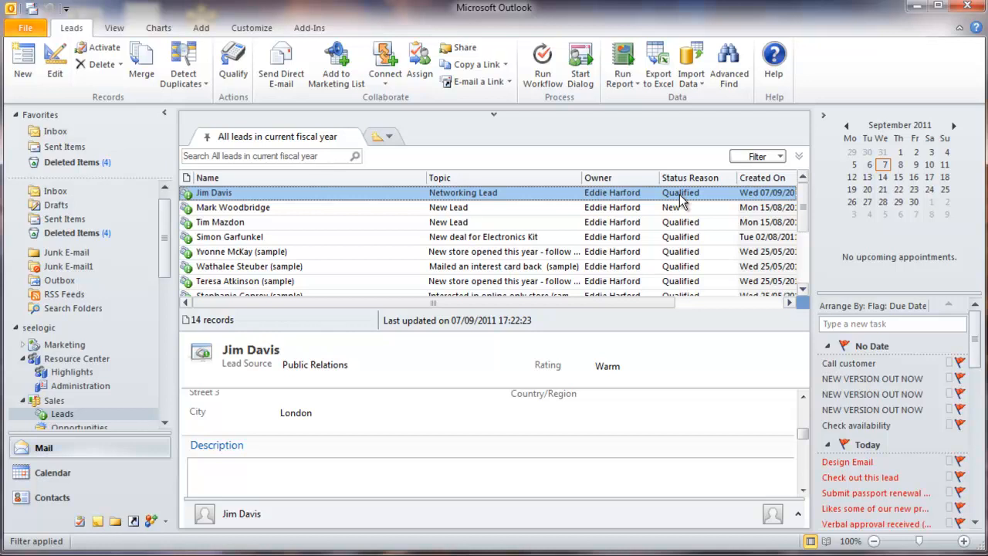
{"action": "mouse_move", "coordinate": [515, 220]}
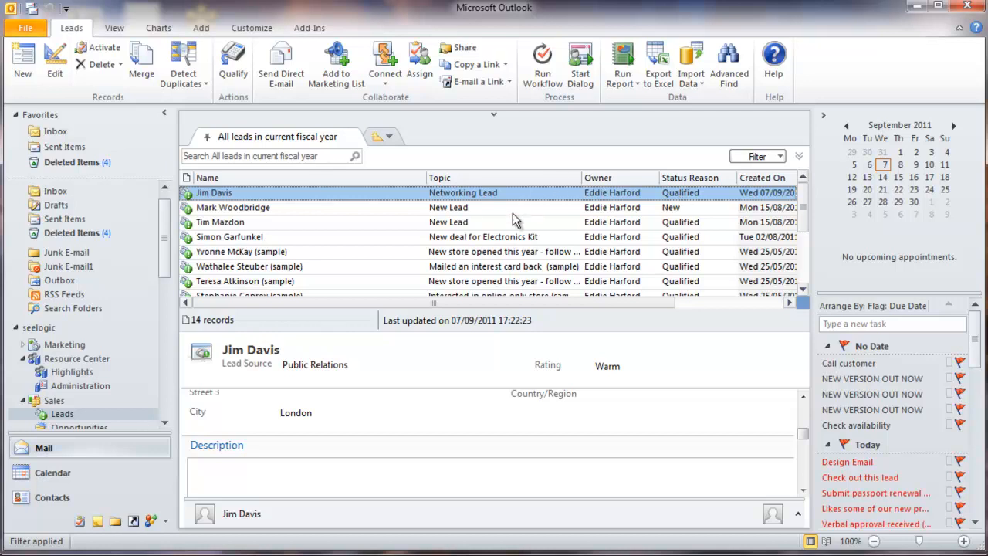